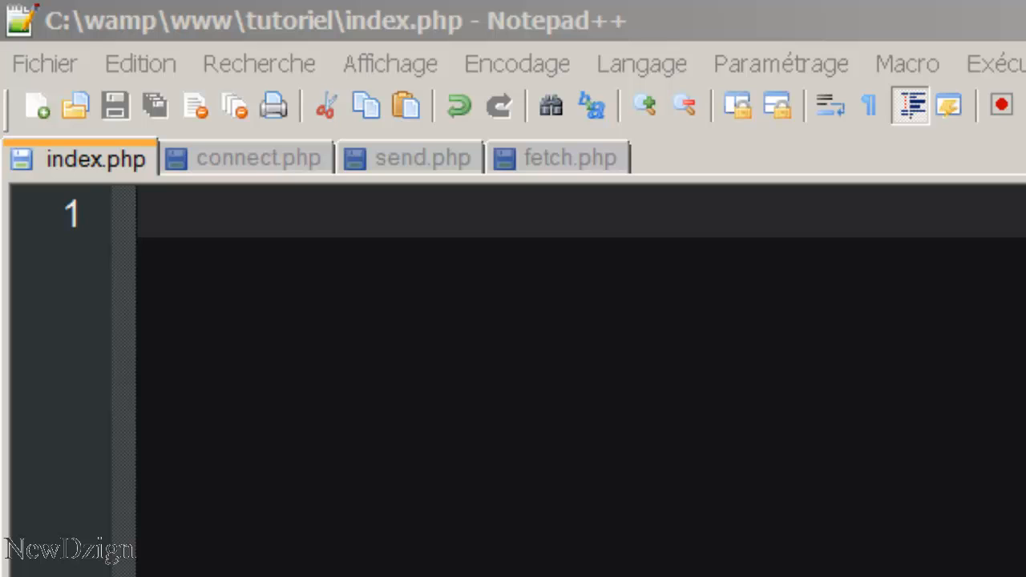
mouse_move(253, 252)
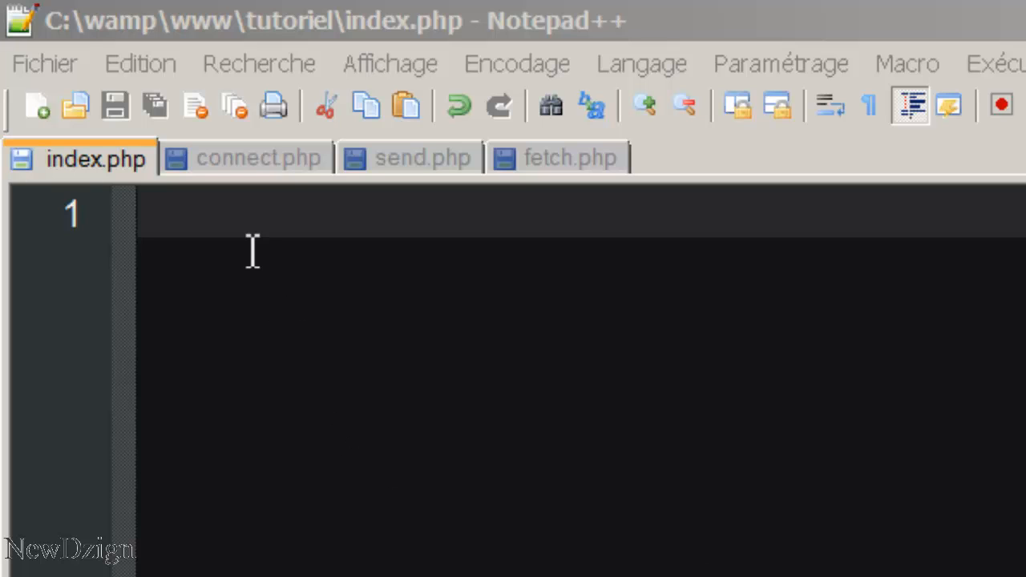
Write the HTML skeleton: <!DOCTYPE html>, <html>, <head> with title 'Chat box', and an open <body>.
type("<")
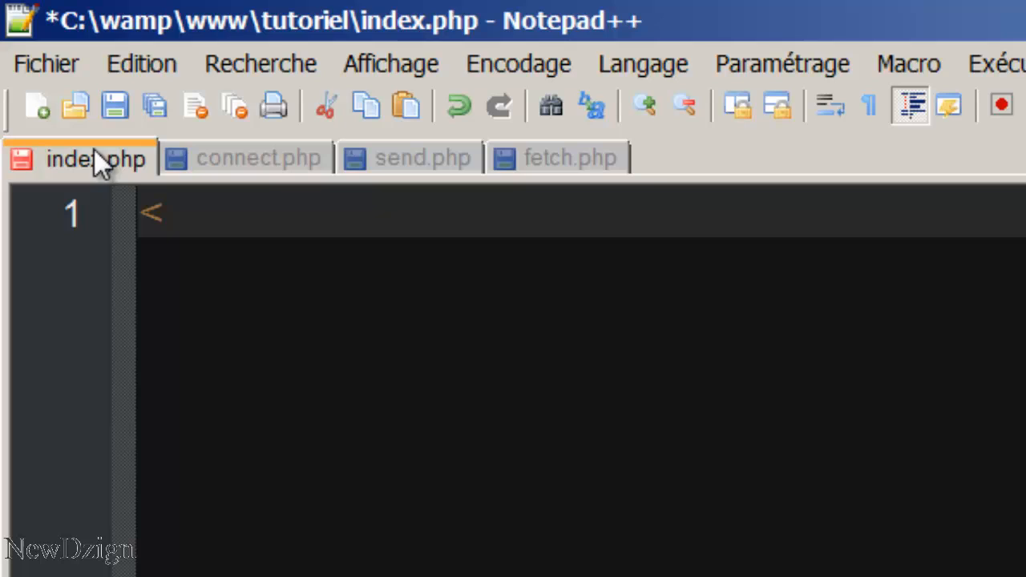
type("!DOCTY")
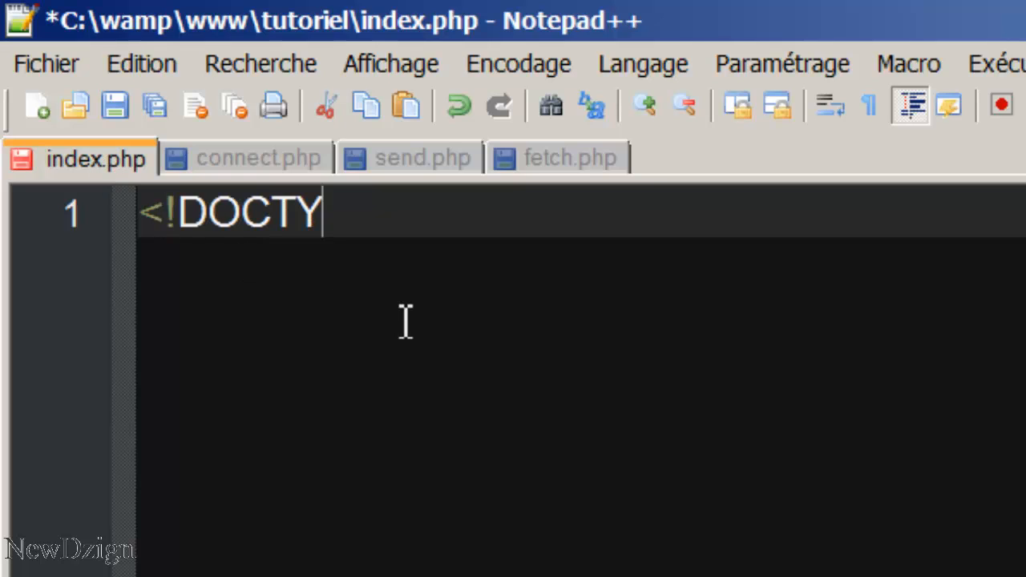
type("PE html>")
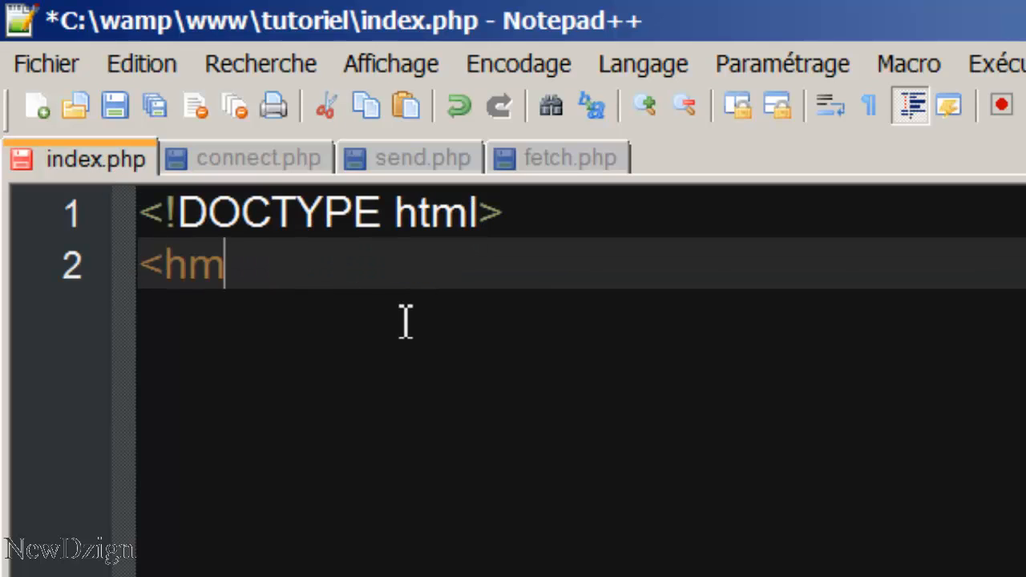
type("l>")
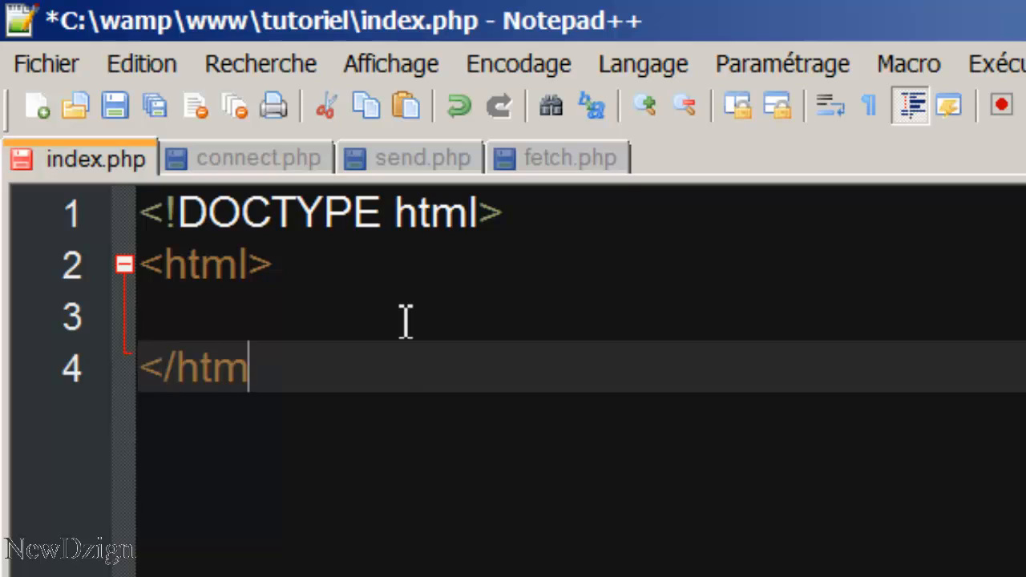
type("<head>")
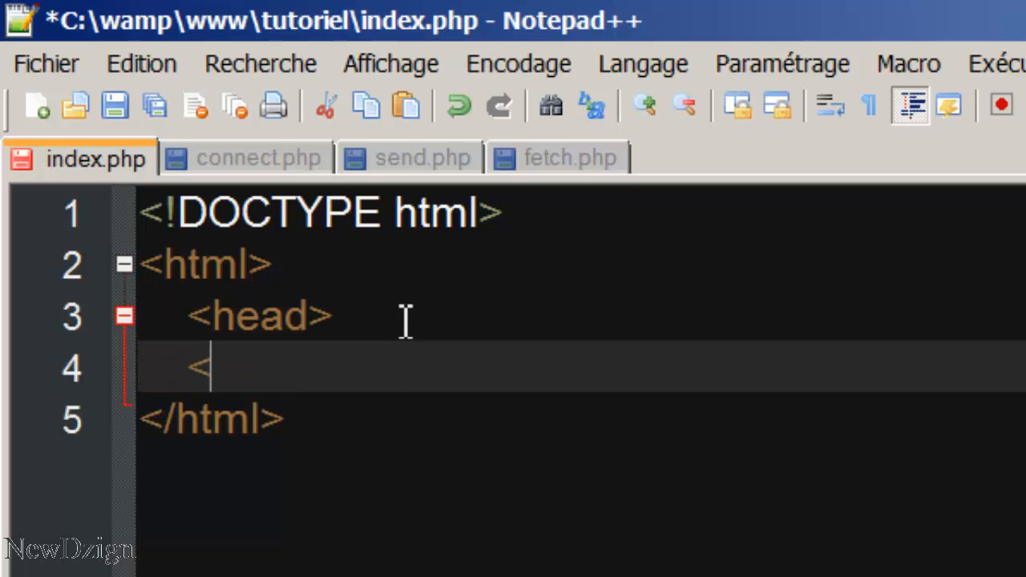
type("</head>")
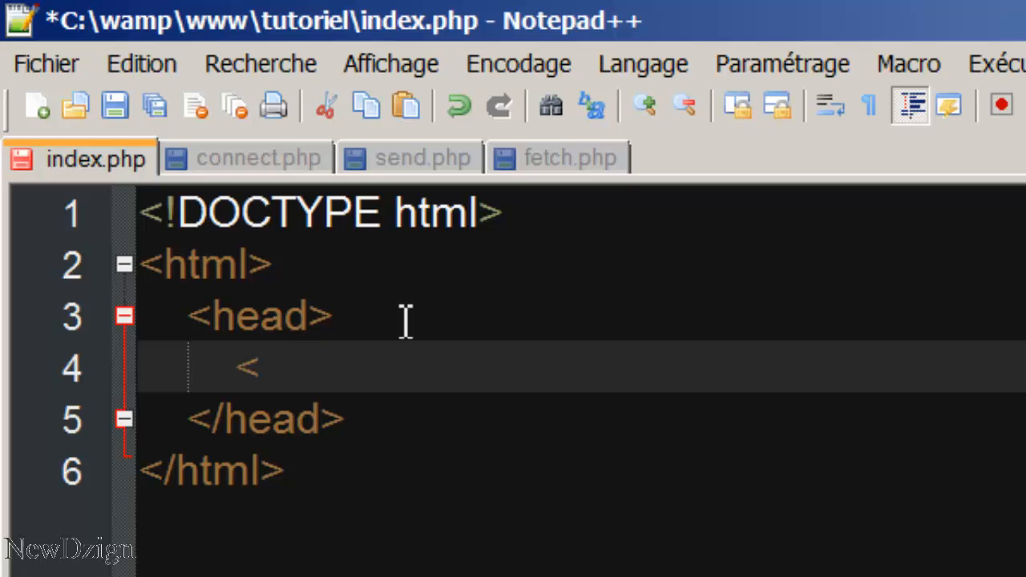
type("title>C")
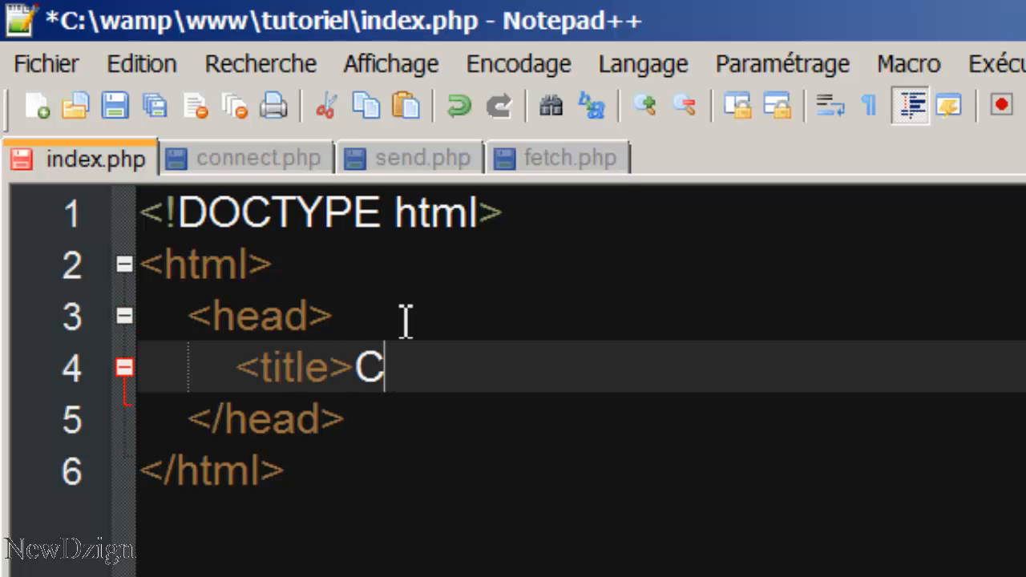
type("hat box</title>")
type("<body>")
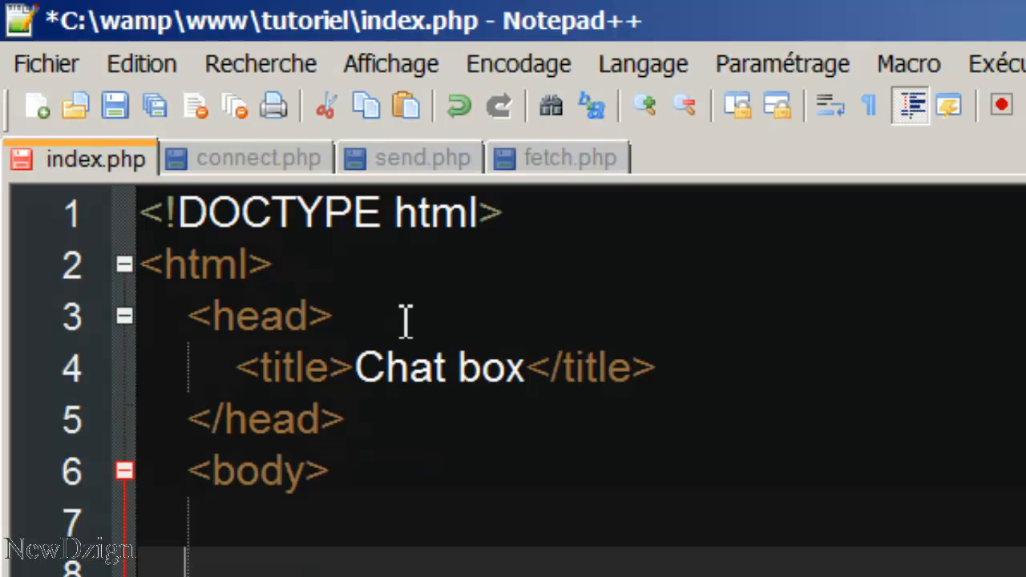
key("Enter")
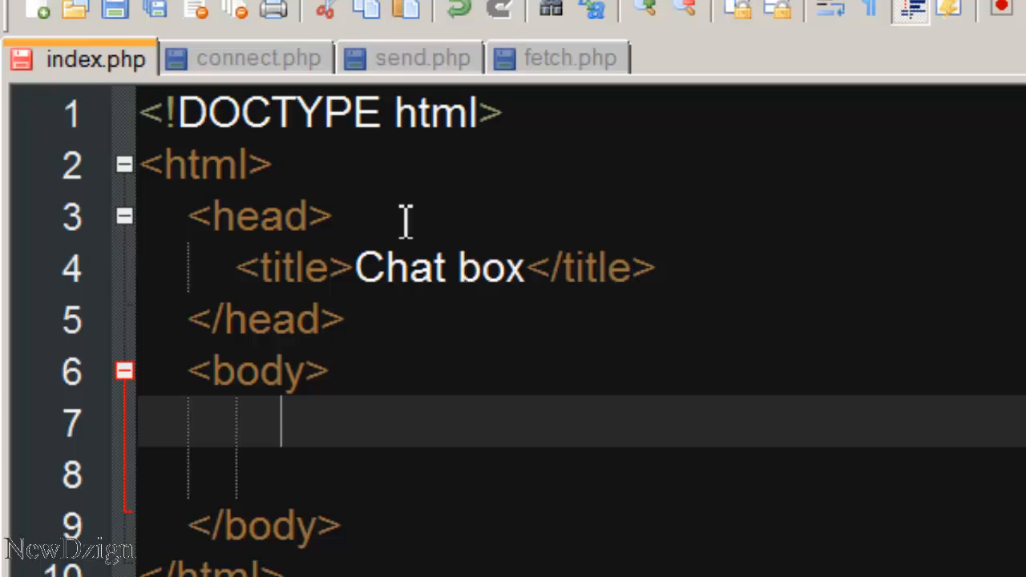
Add a 'chat' div containing a 'messages' div and a 'post' textarea in the body.
type("<div class=\"")
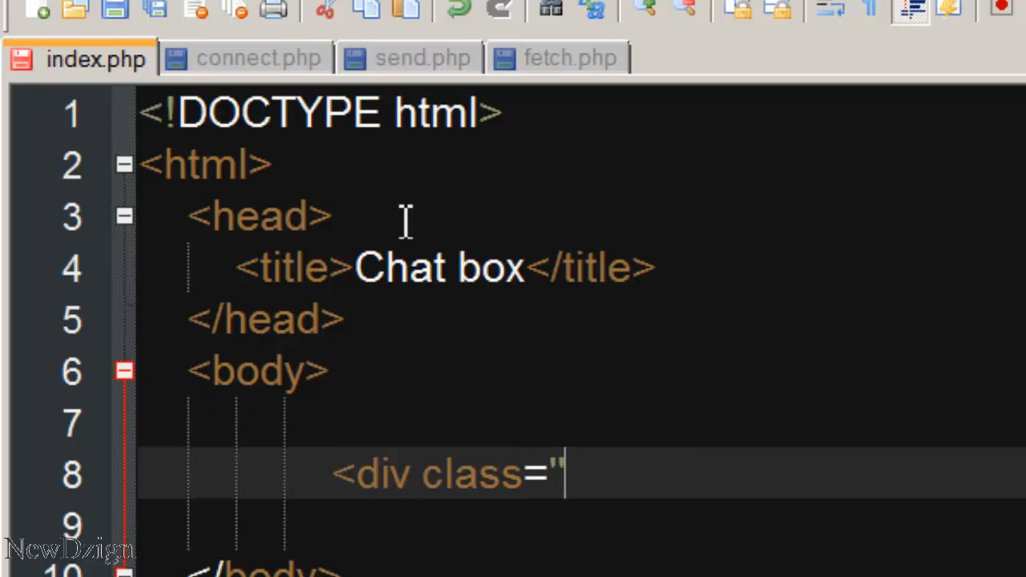
type("chat'>")
left_click(581, 526)
type("<div")
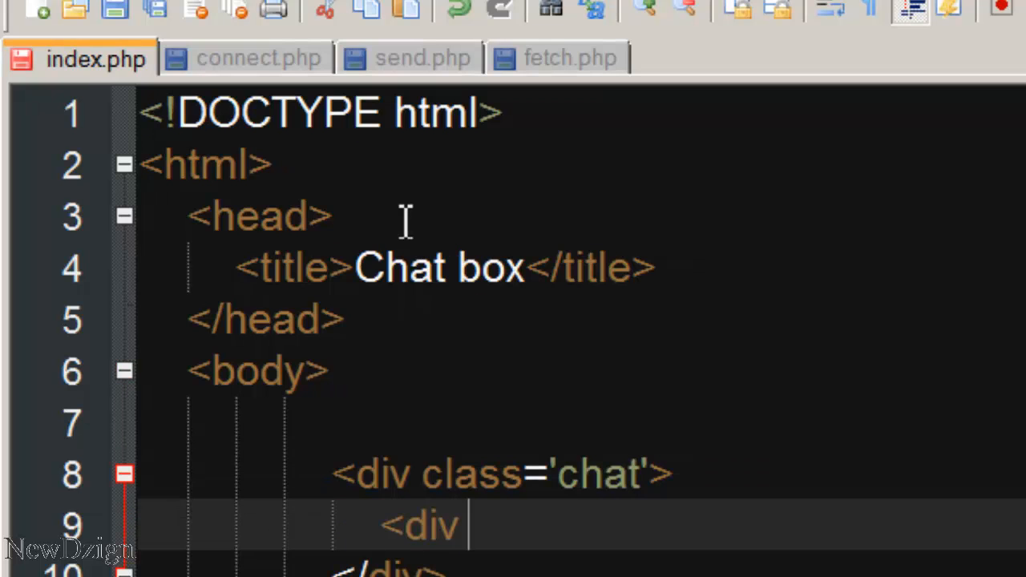
type("class=\"")
type("<text")
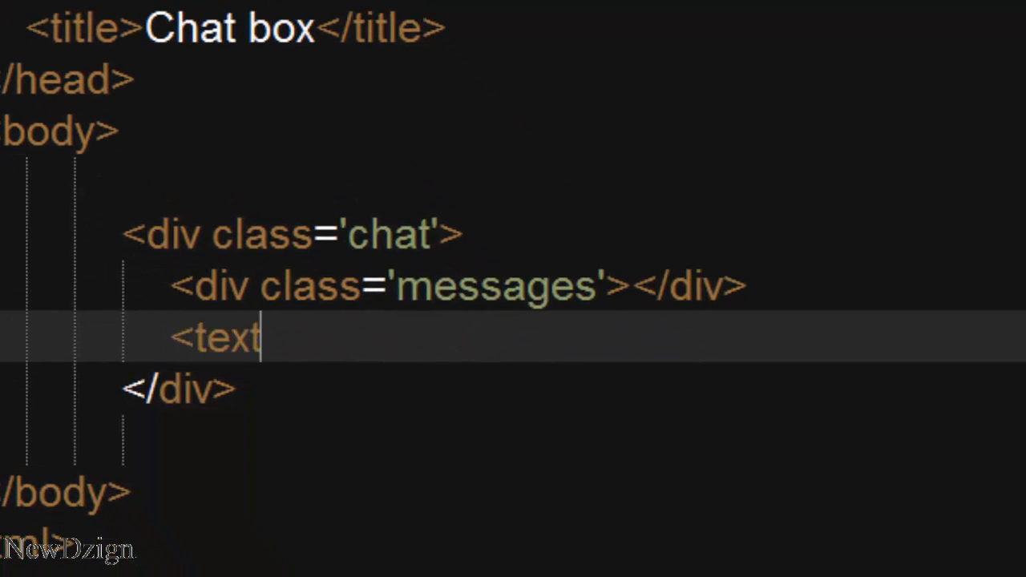
type("area class")
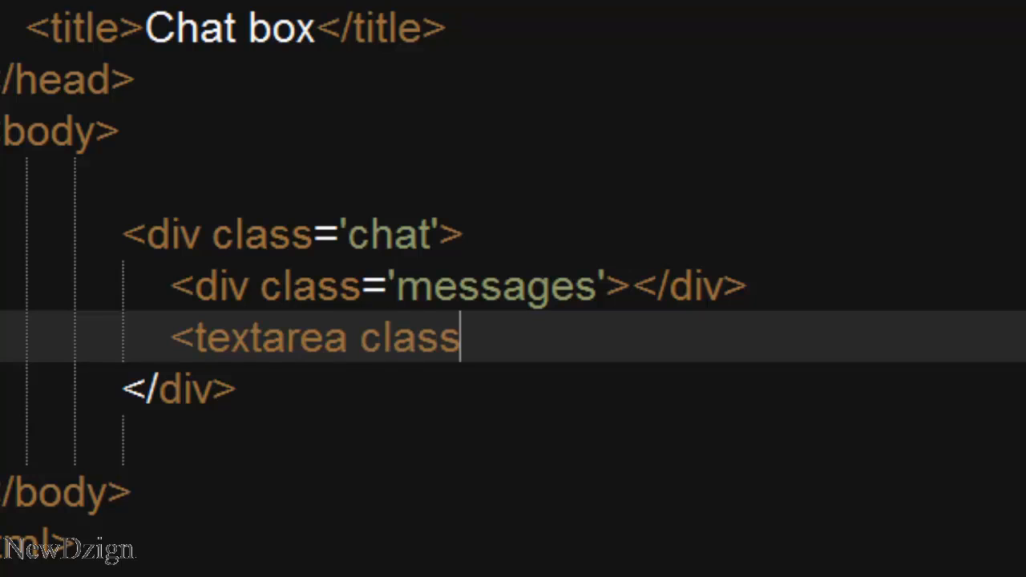
type("='post'><")
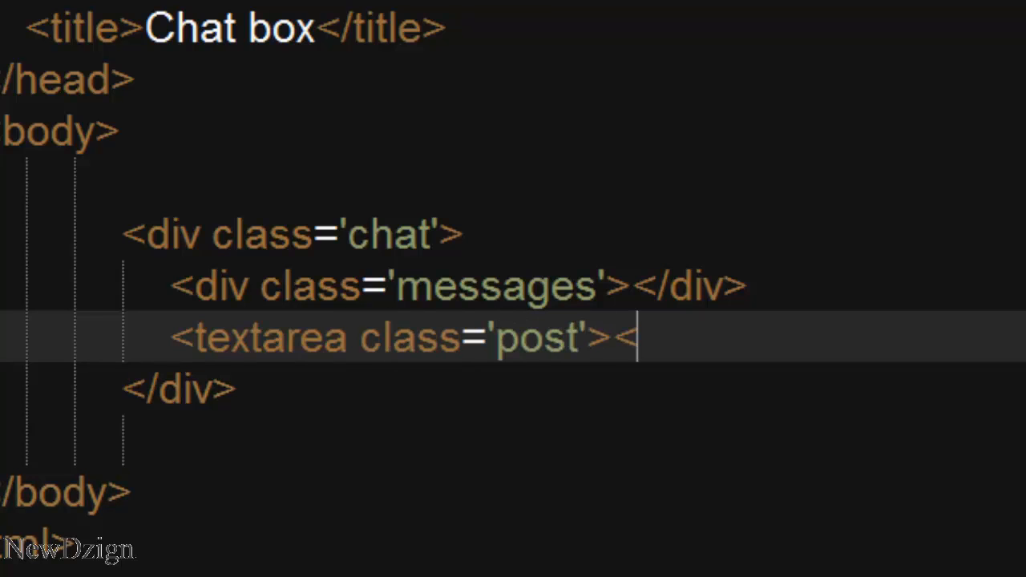
type("/textarea>")
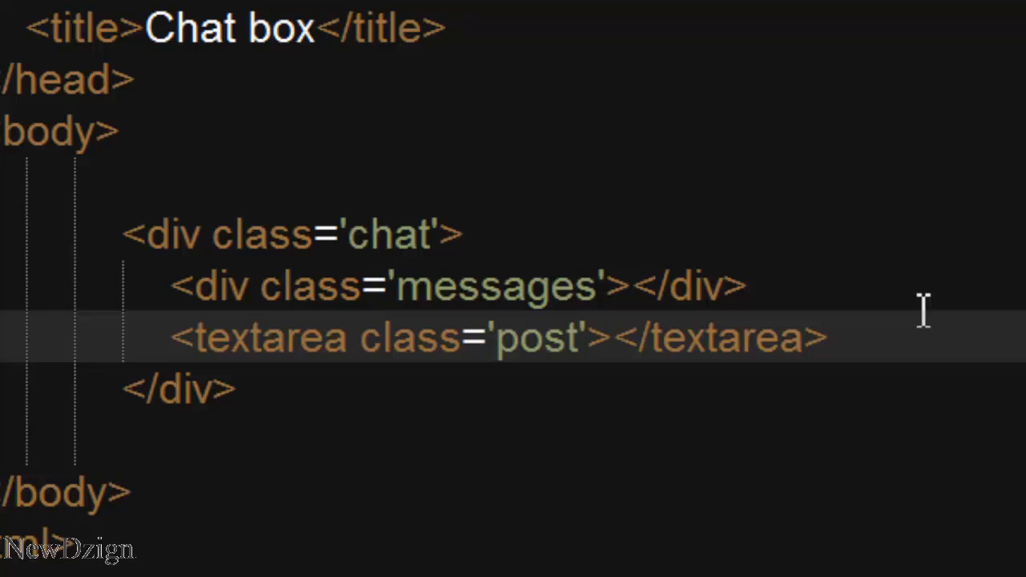
Reload localhost/tutoriel/index.php in Chrome to preview the chat markup.
left_click(129, 73)
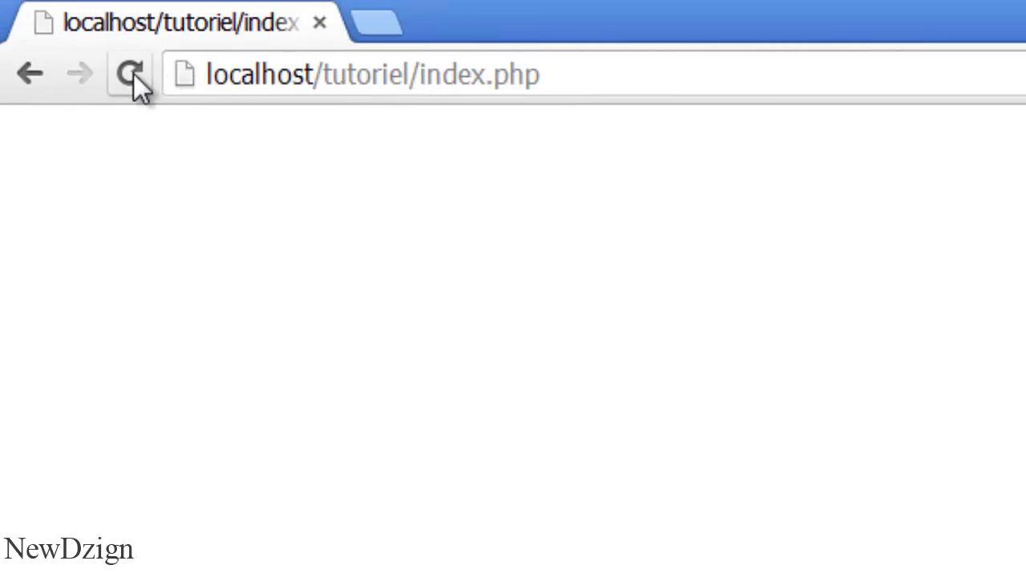
left_click(128, 73)
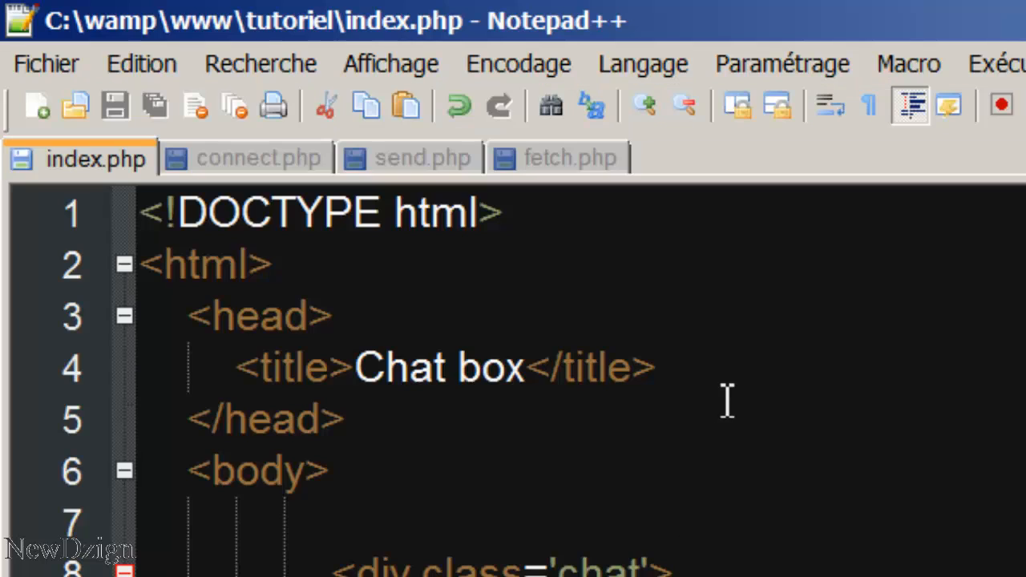
Add a <style> block with a .chat .messages rule of width 300px and height 320px.
type("<style>")
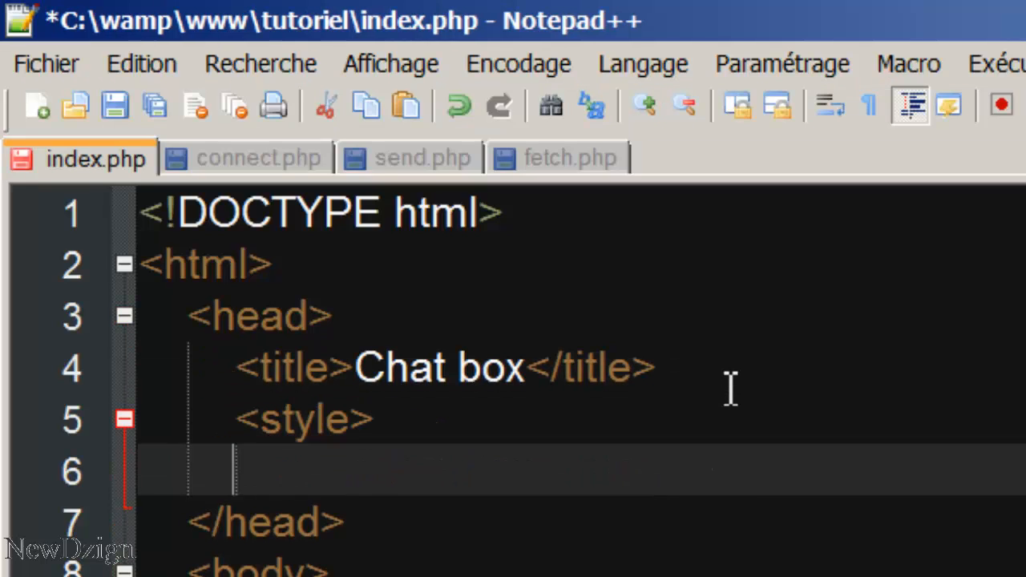
type("</style>")
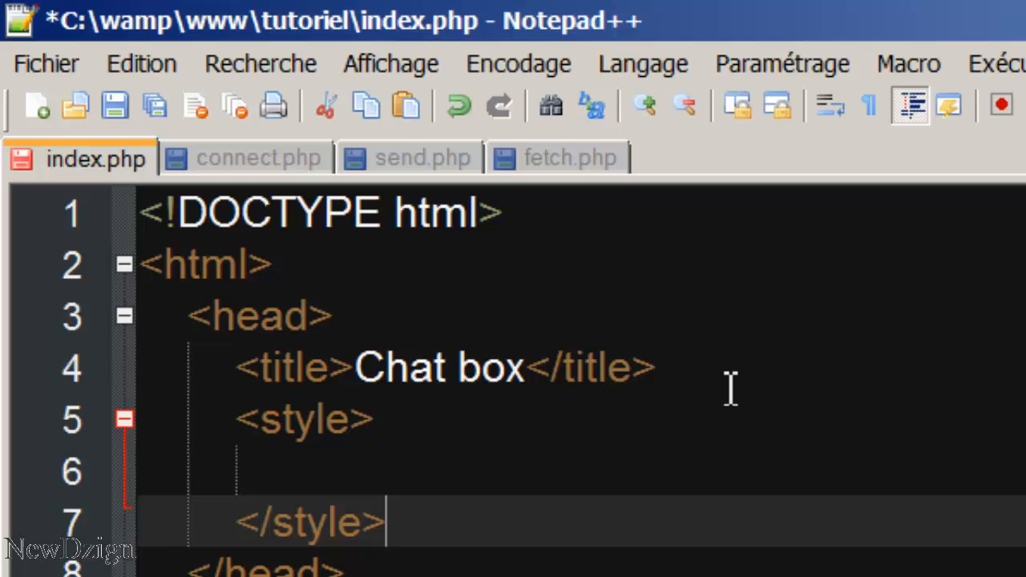
type(".chat .messages")
type("{")
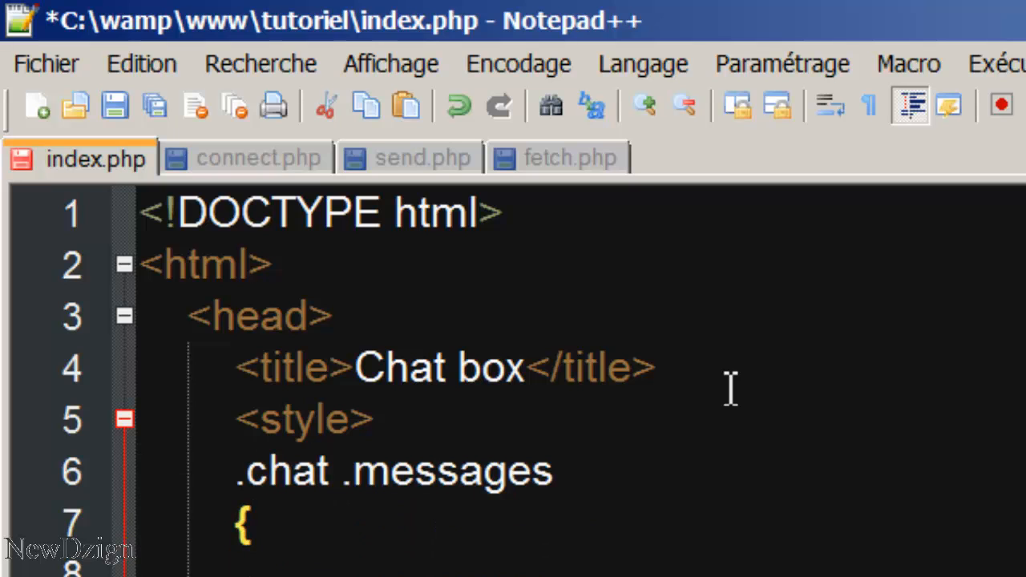
type("w")
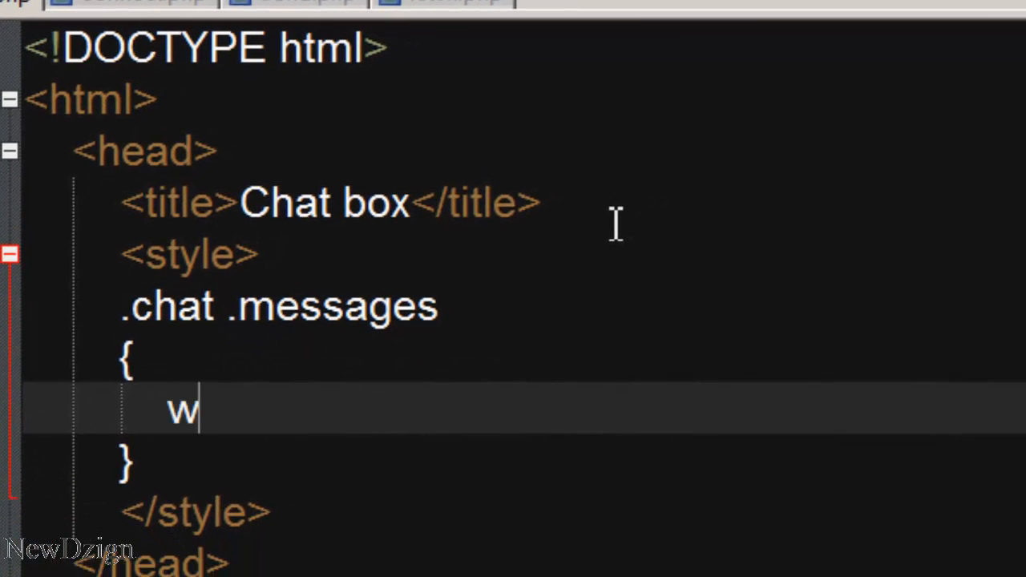
type("idth:300p")
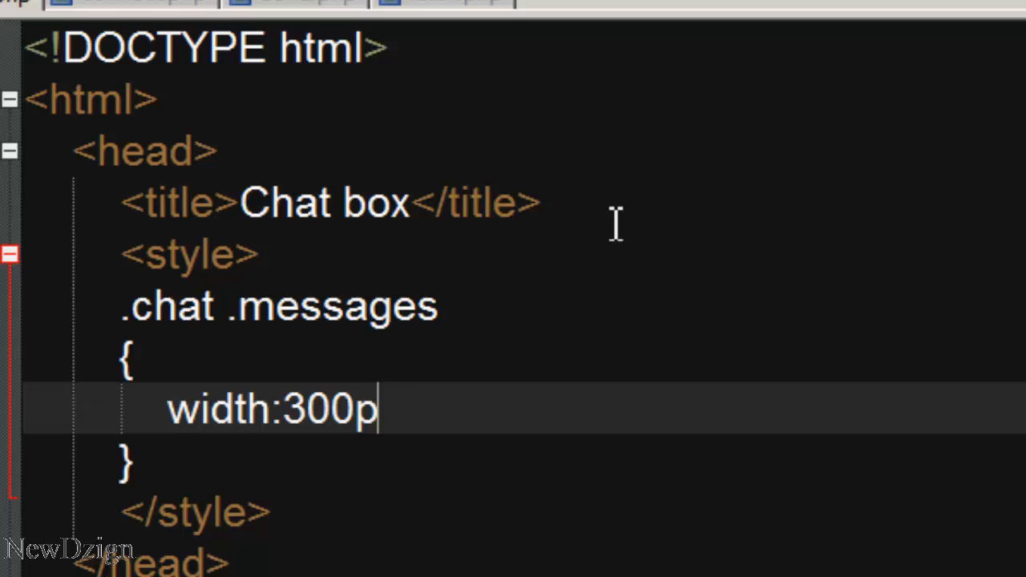
type("x;")
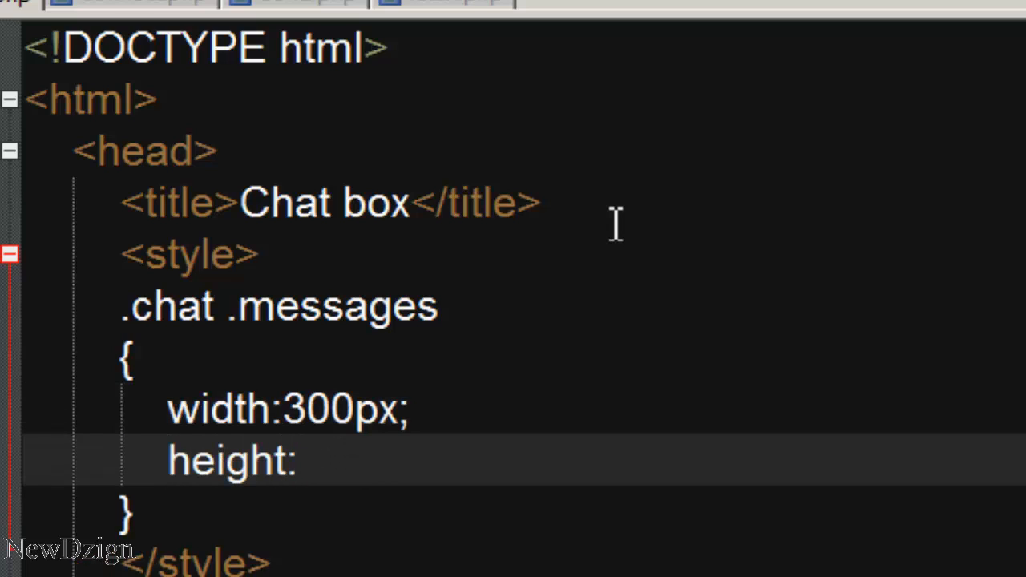
type("320px")
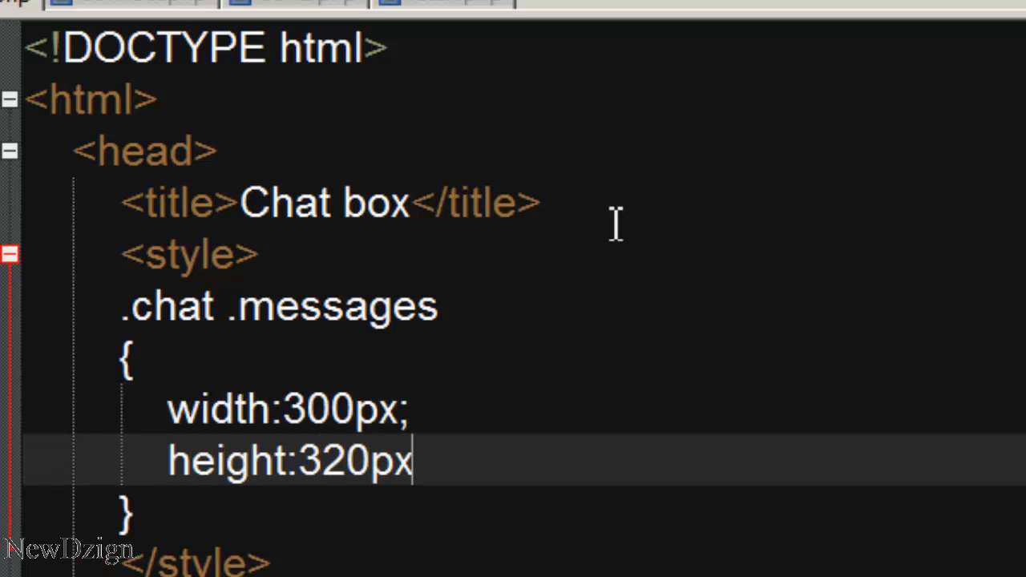
Give .chat .messages a 1px solid #000 border and 10px padding, then begin .chat .post.
type("botrder:1px")
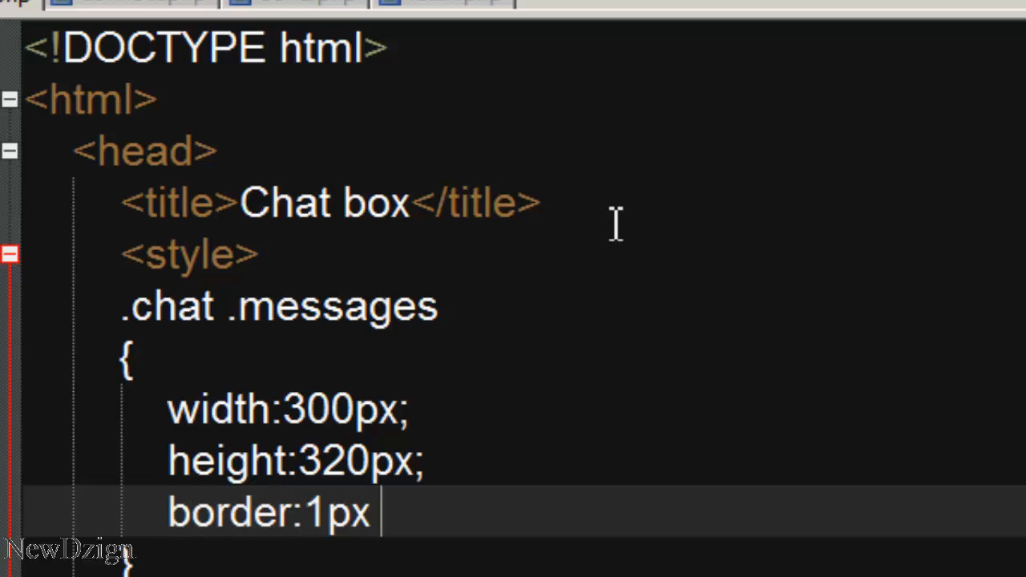
type("solid #000;")
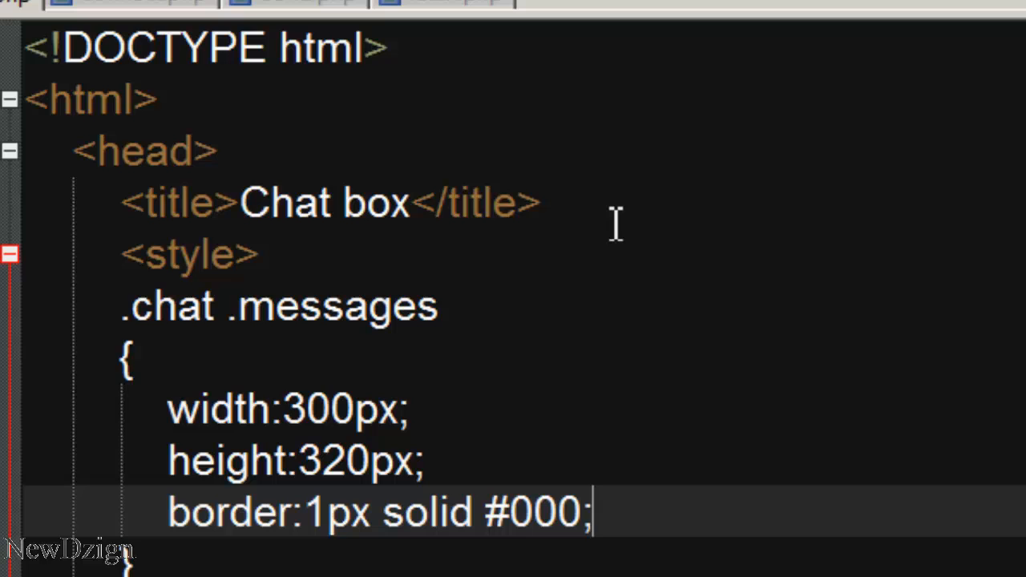
type("padding:")
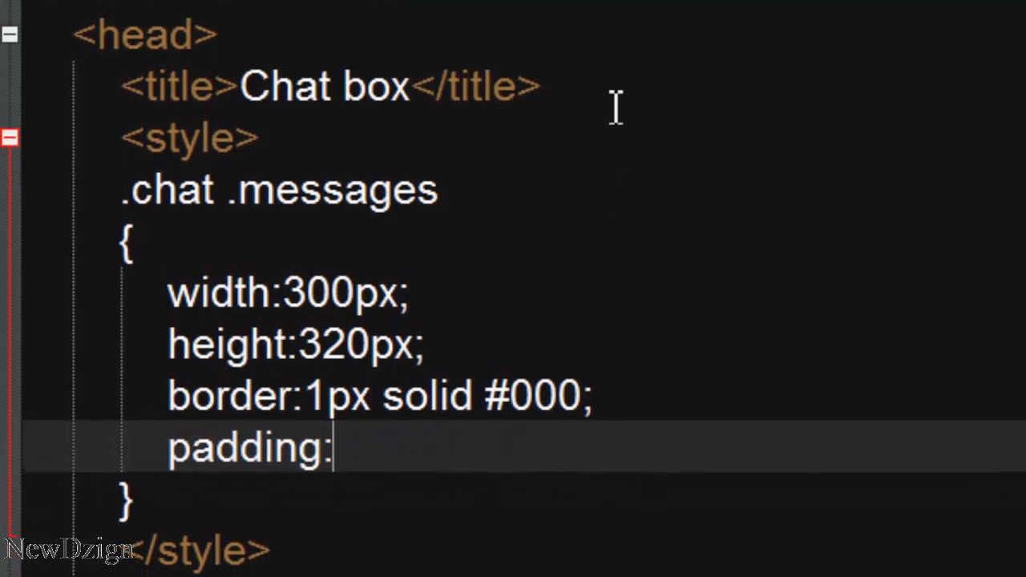
type("10px;")
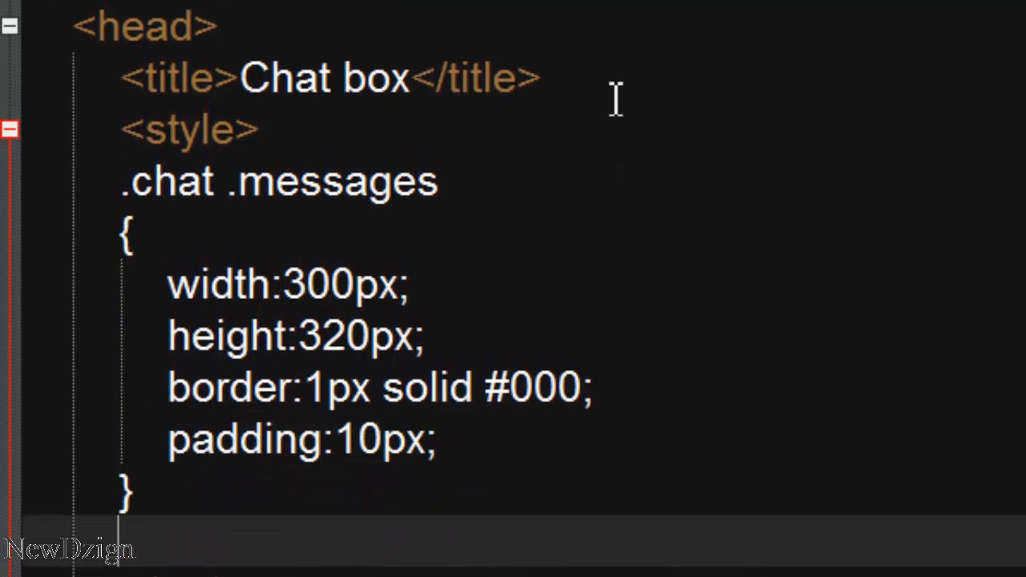
type("chat .post")
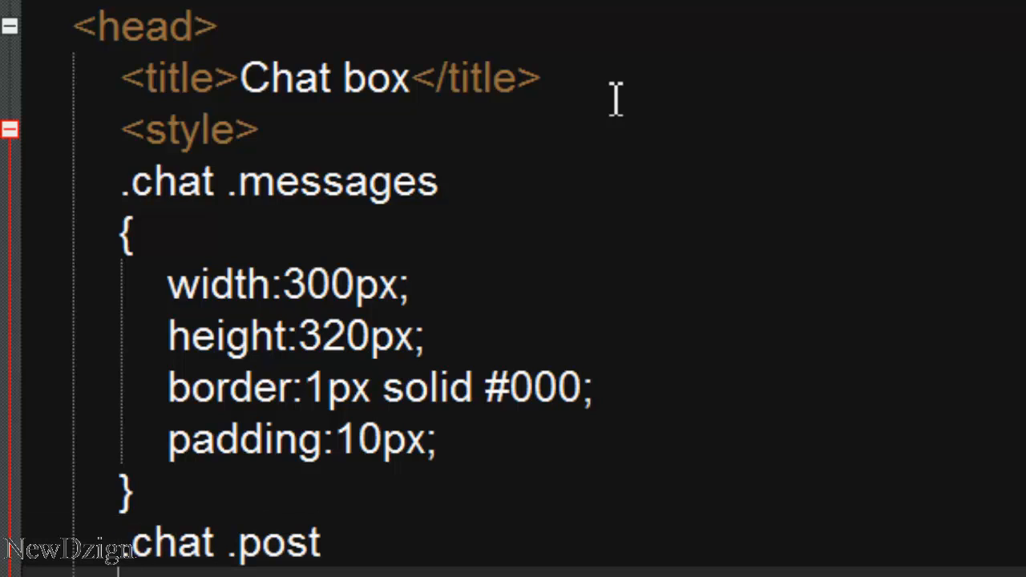
Style .chat .post with 300px width, 30px height, 10px padding and 5px margin-top, then refresh the page.
type("width")
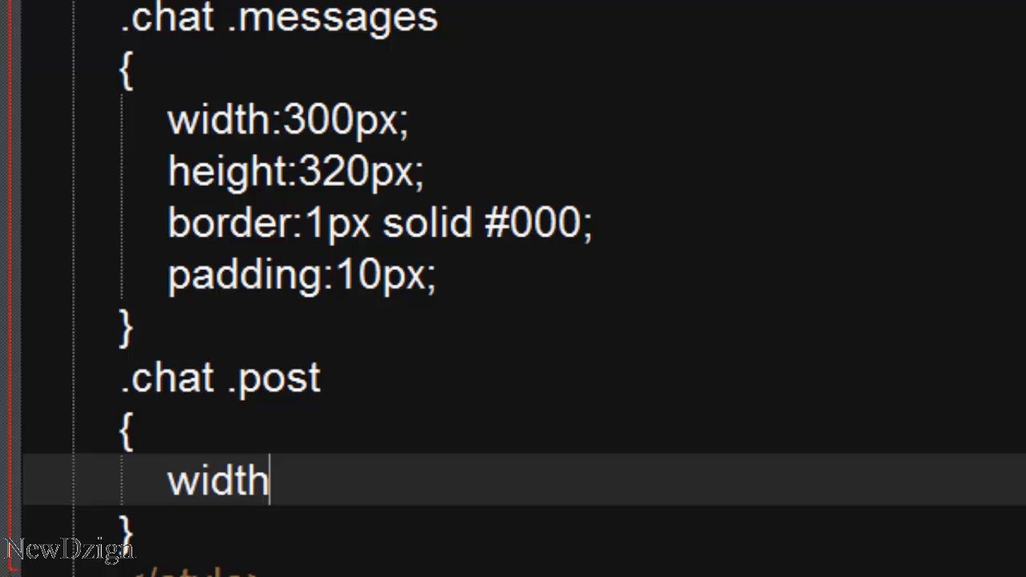
type(":300p")
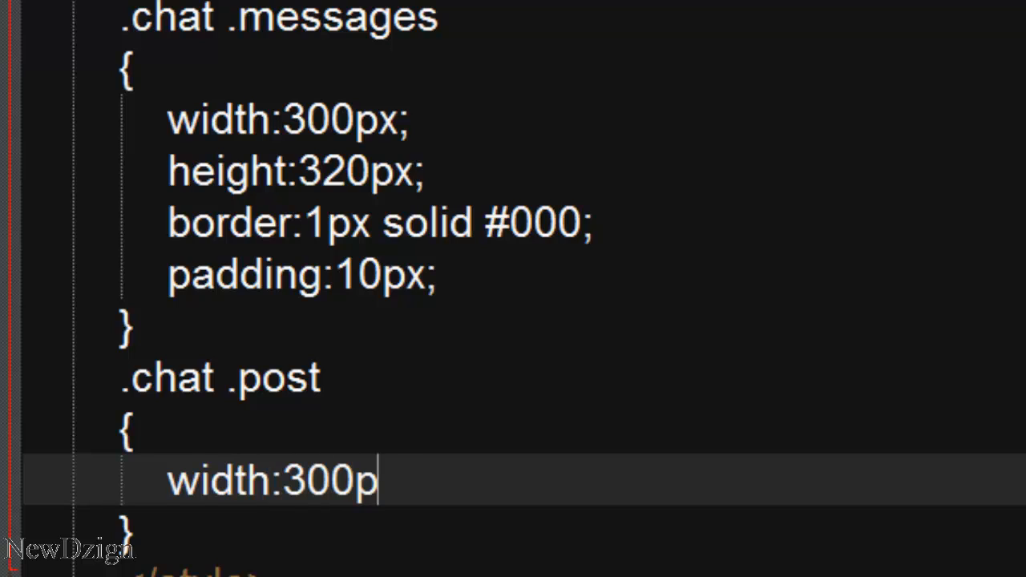
type("x;")
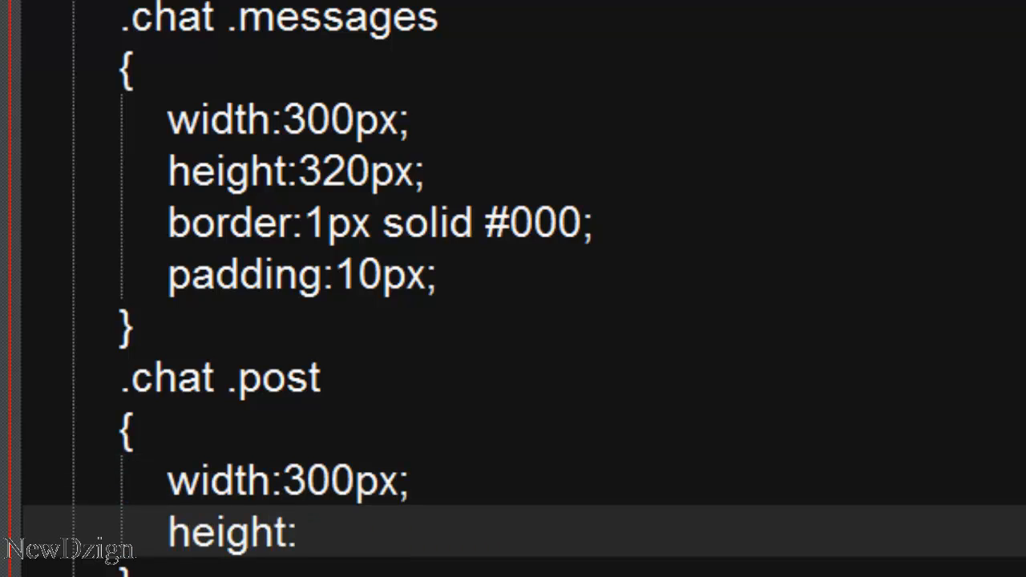
type("30px;")
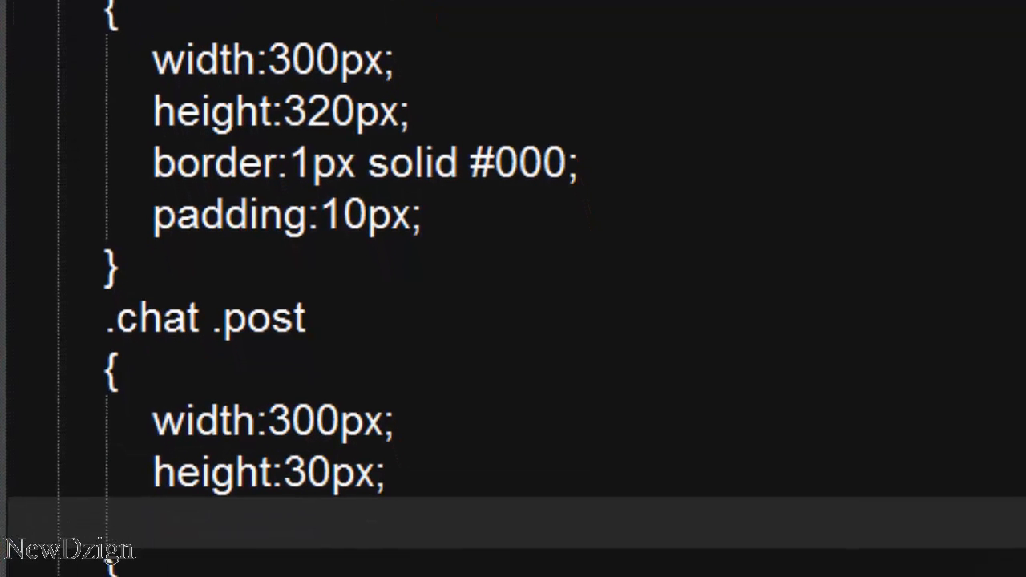
type("padding:10")
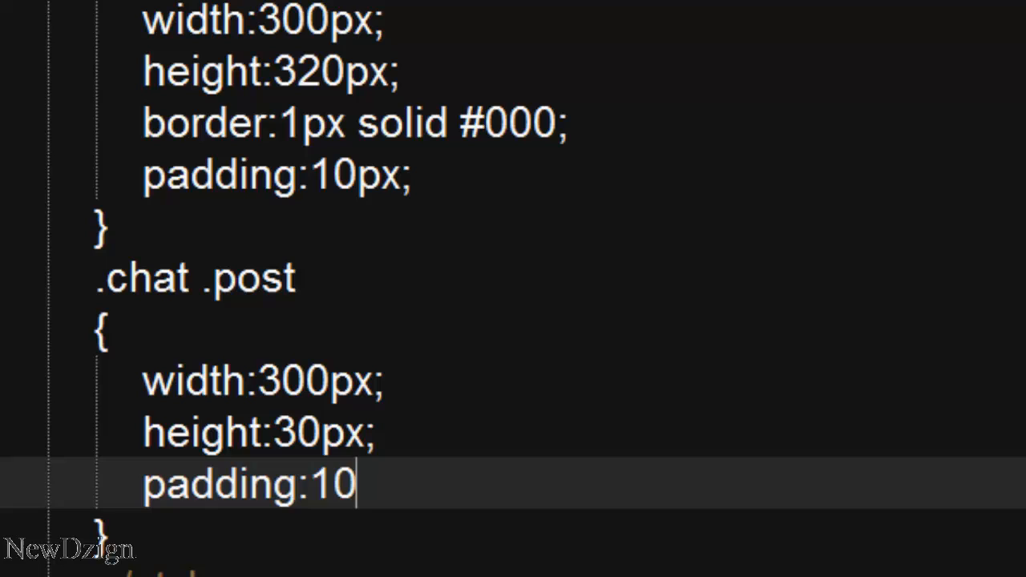
type("px;")
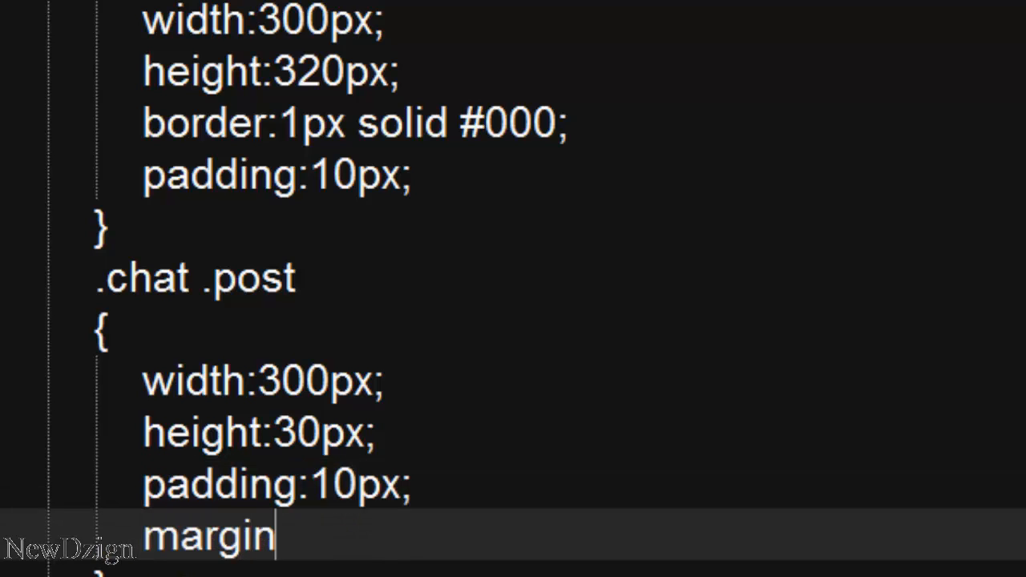
type("-top:")
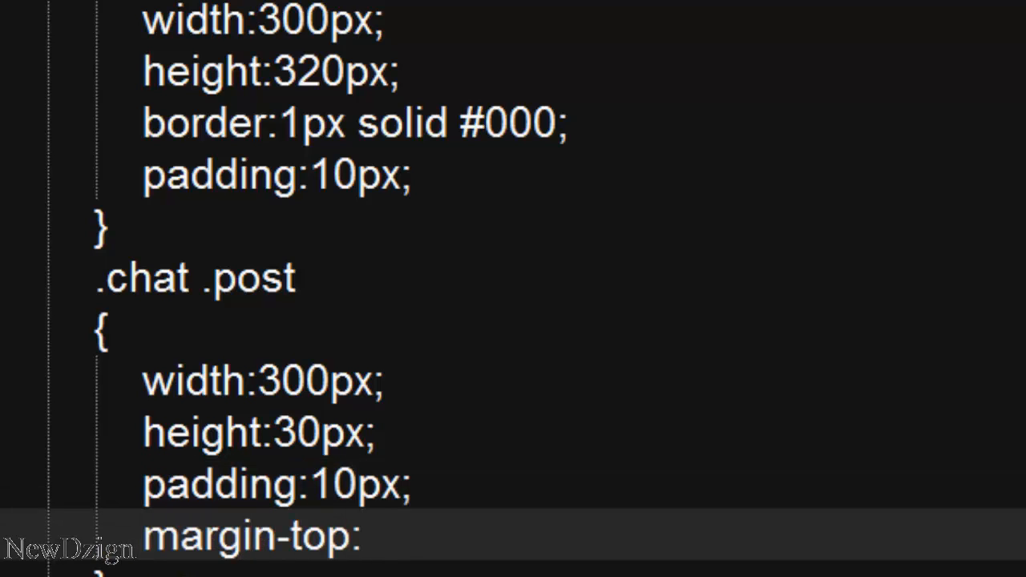
type("5px;")
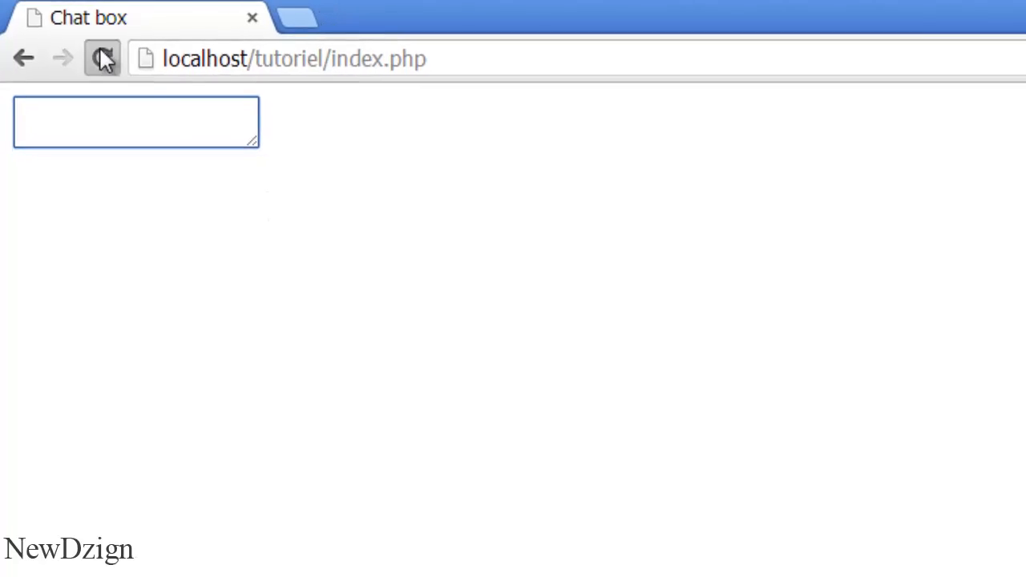
left_click(101, 58)
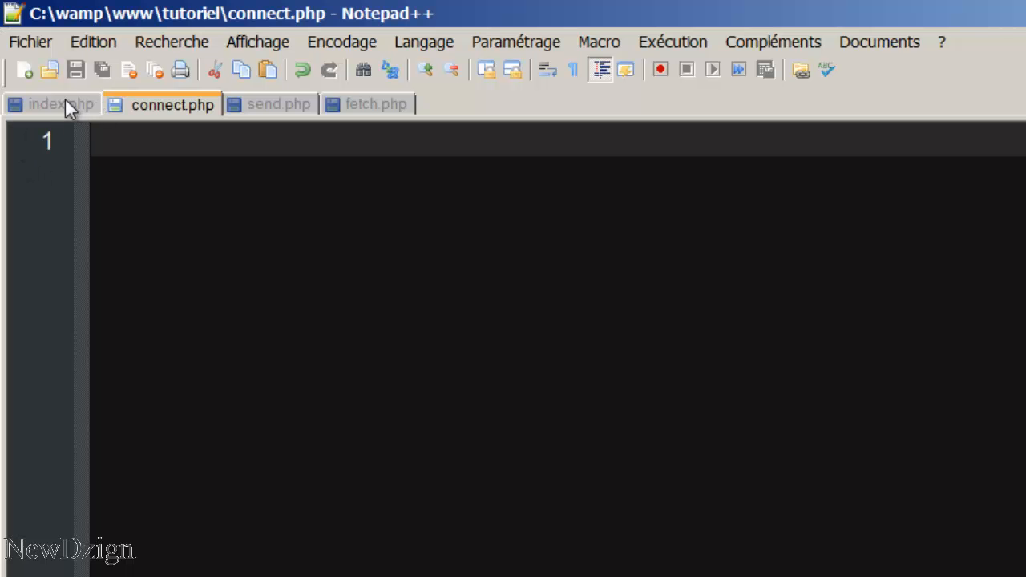
mouse_move(168, 113)
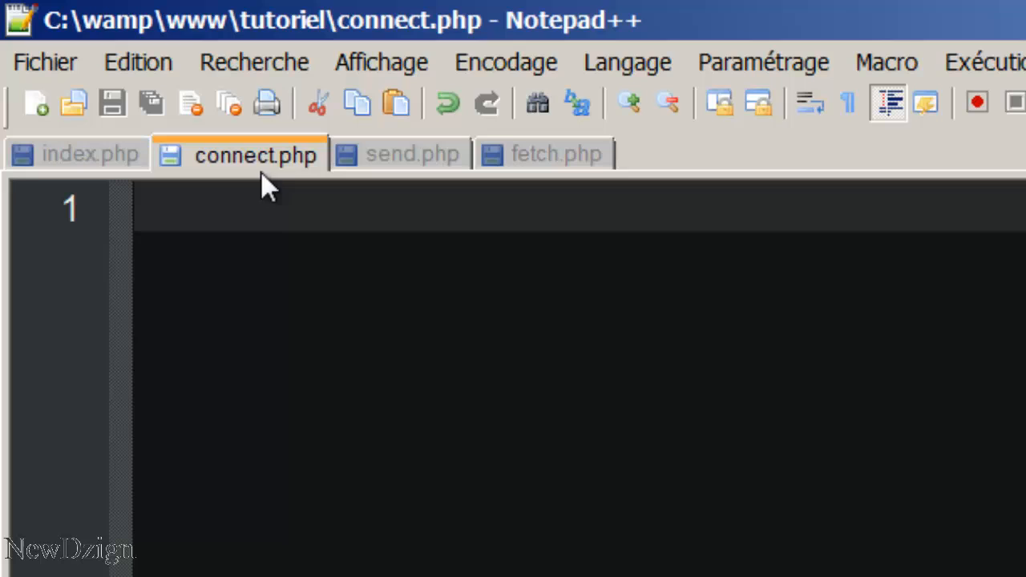
Start connect.php with <?php ?> tags and a try/catch(Exception) block.
type("<?php")
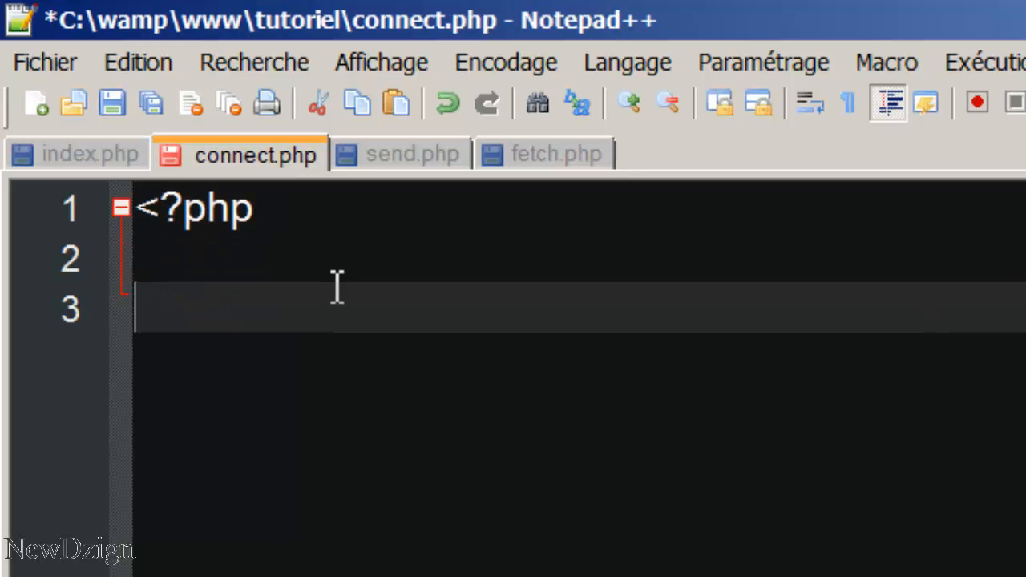
type("?>")
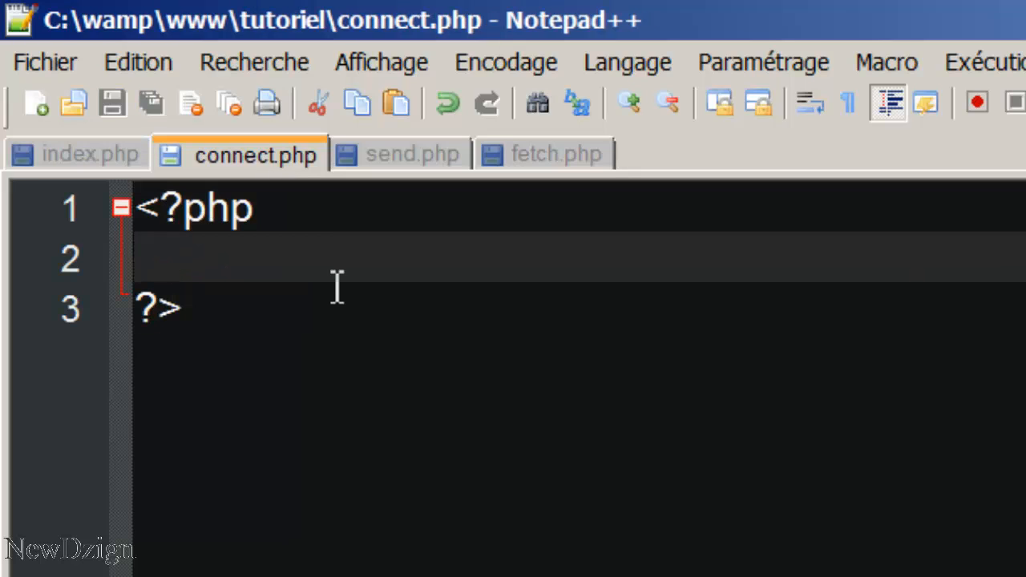
type("trty")
type("}")
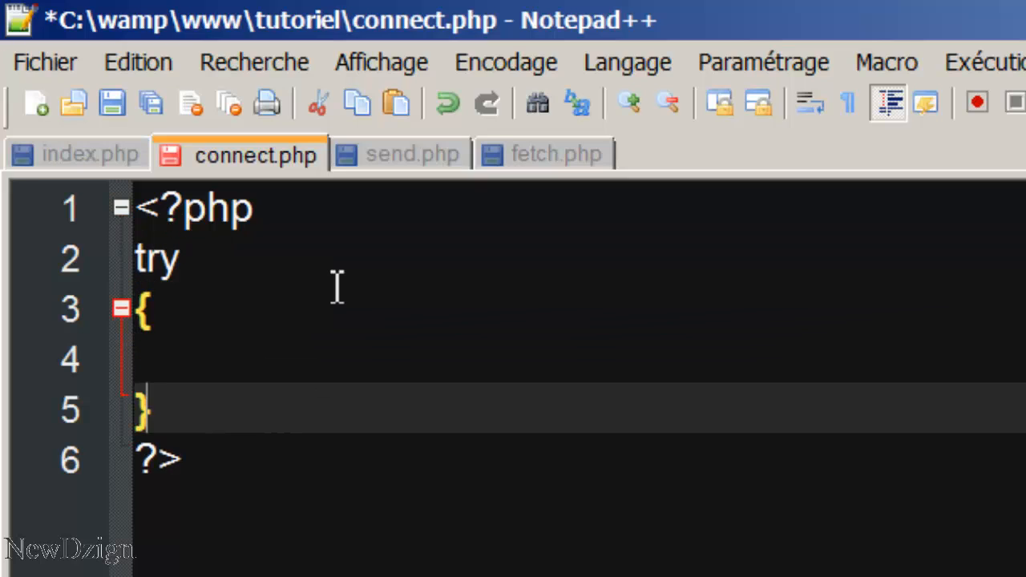
type("catch()")
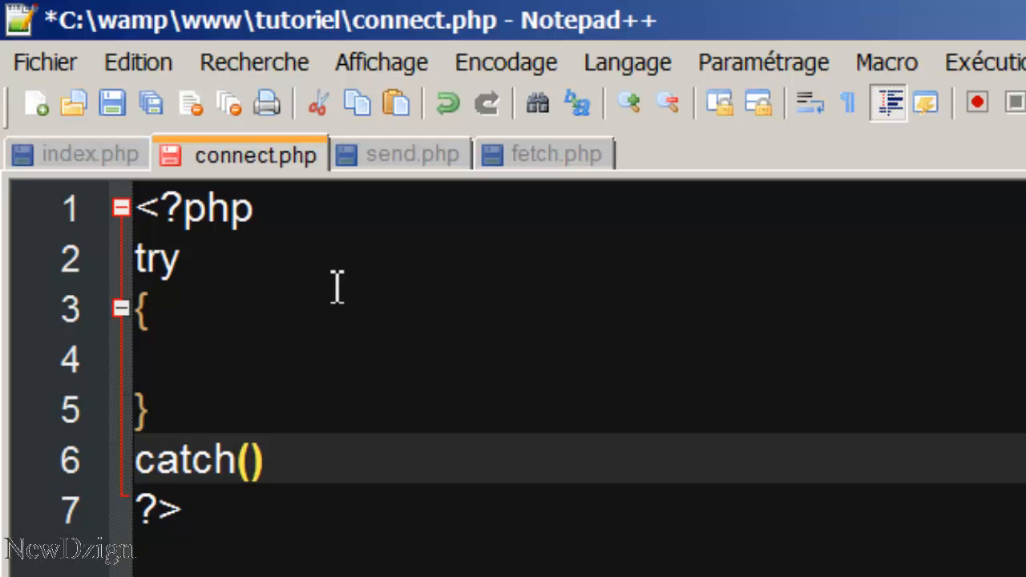
type("Exception $e")
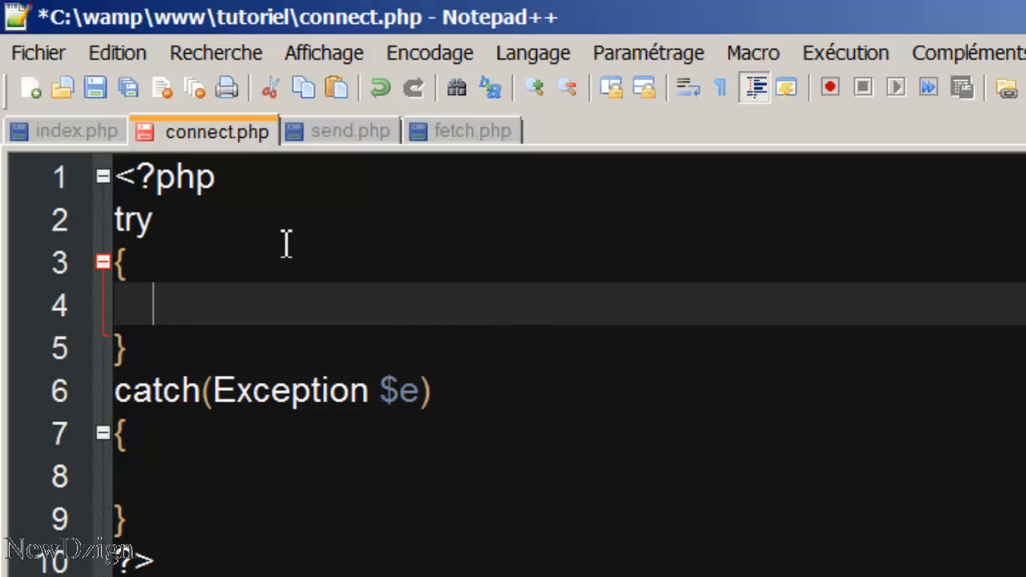
Assign $connect = new PDO("") inside try and begin the mysql:host connection string.
type("$connect =")
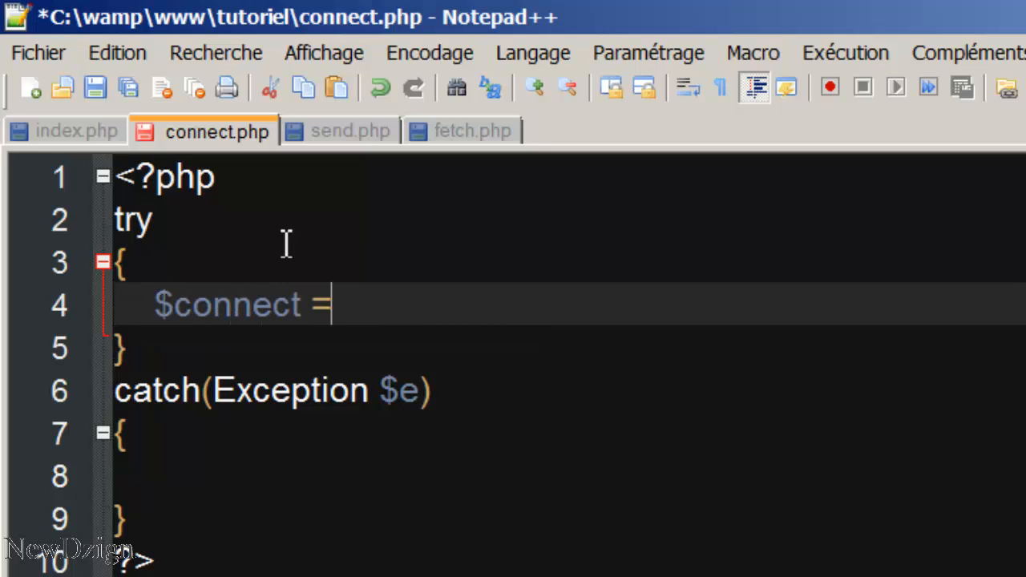
type("new")
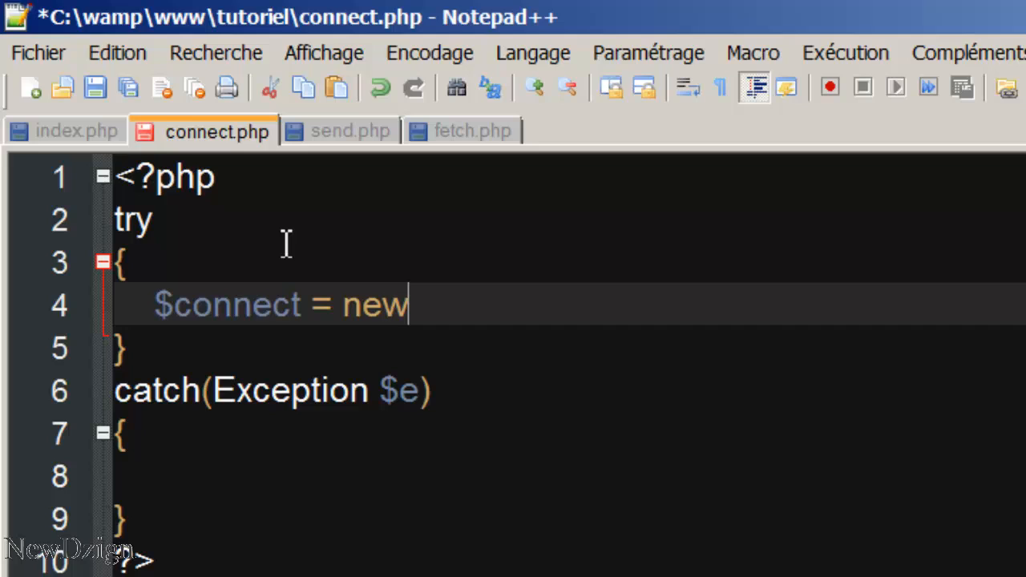
type("PDO(")
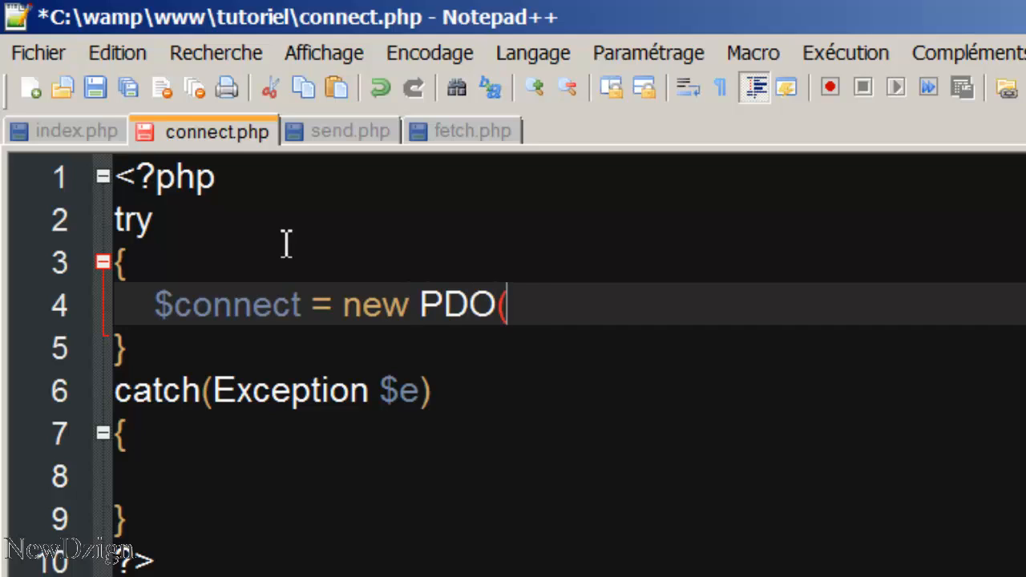
type("\"\");")
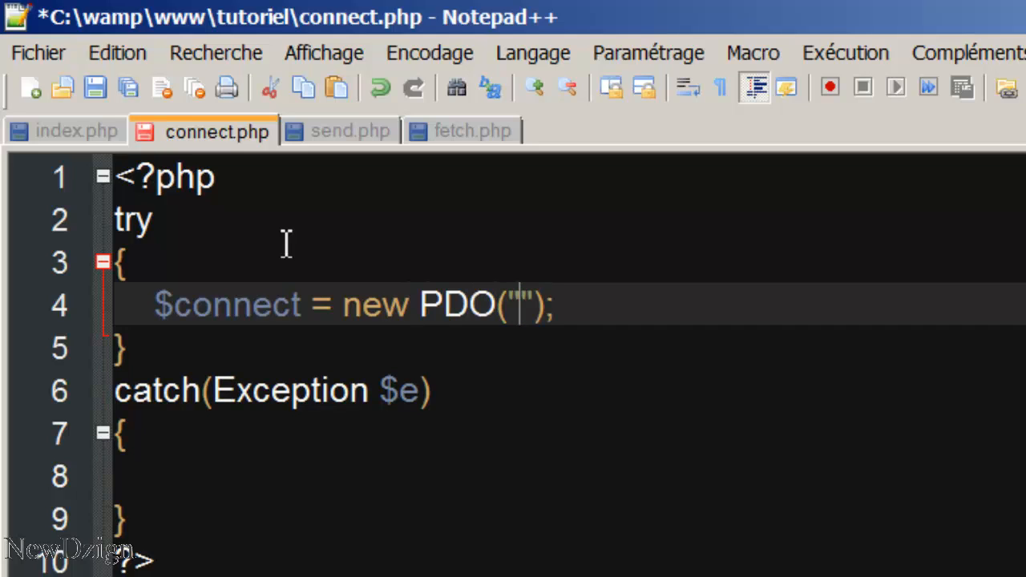
type("mysql:h")
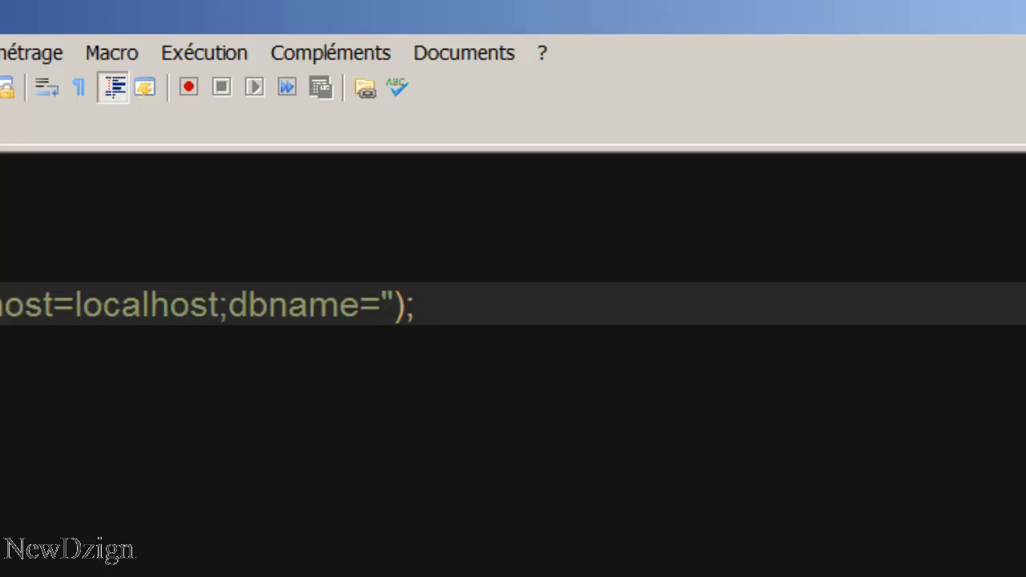
Complete the DSN with dbname=chat and add the 'root' user and password string arguments.
type("chat")
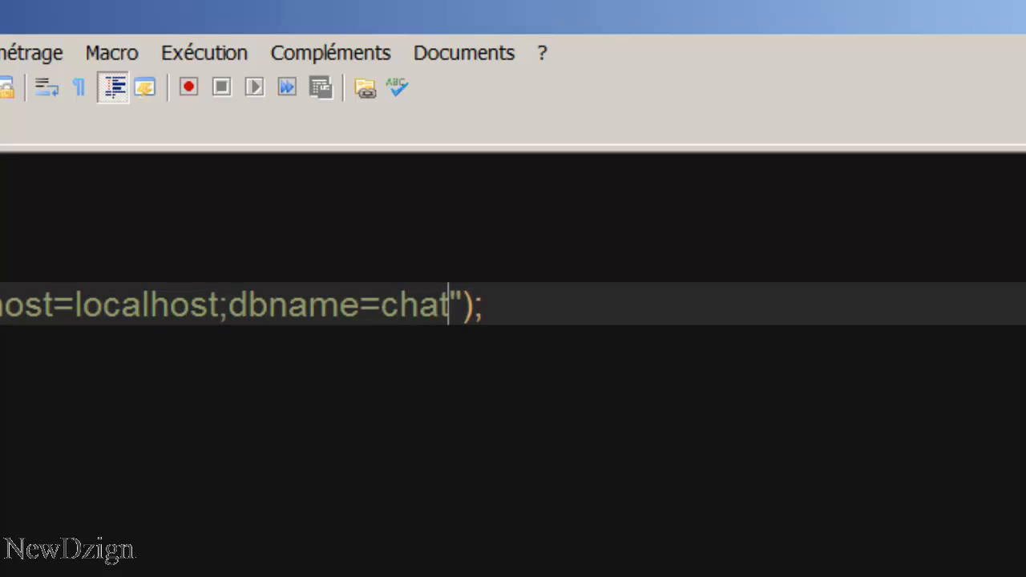
type("\",\"")
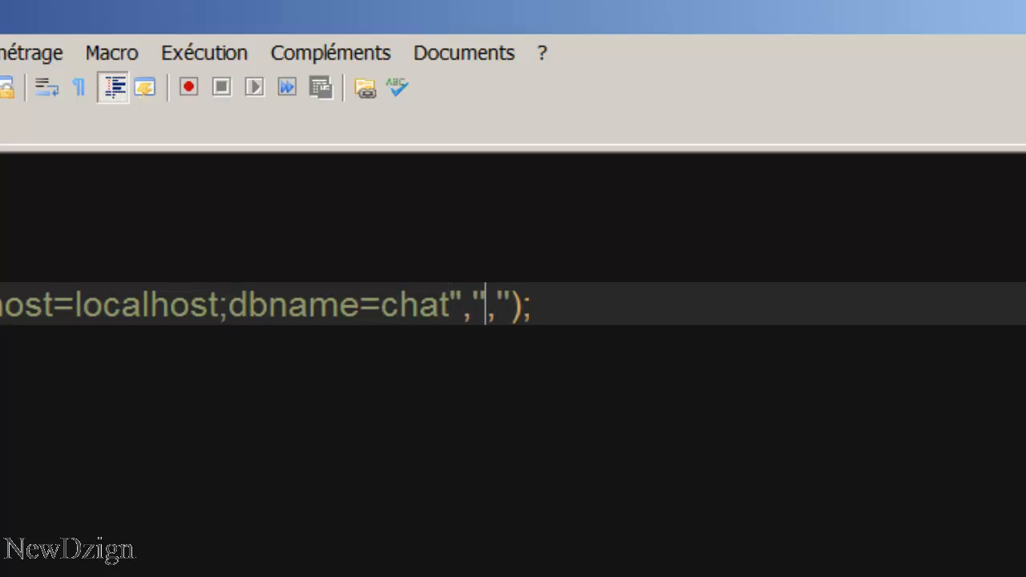
type("root")
type("die\"\"();")
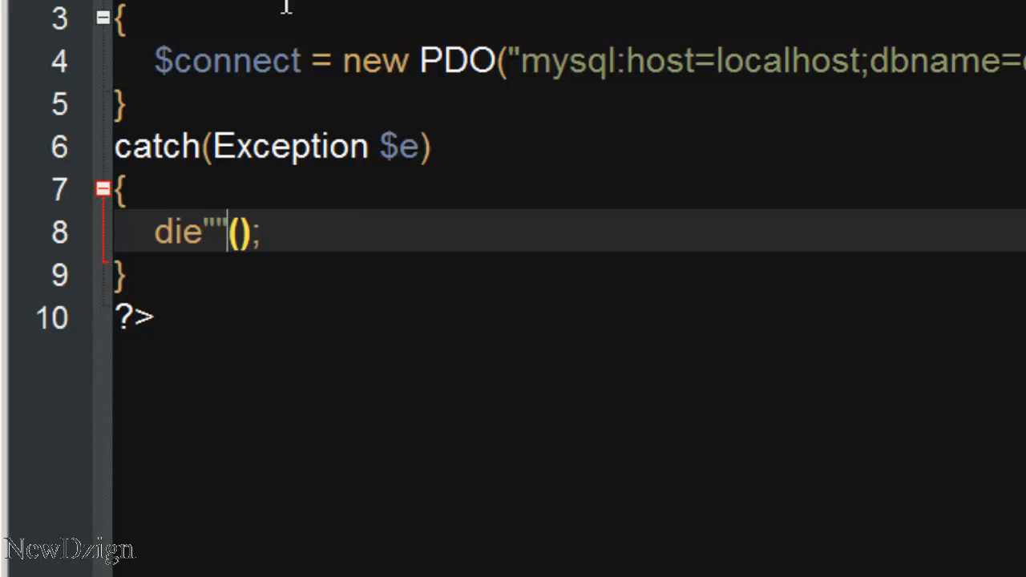
Make catch die with "Error ".$e->getMessage(), then return to index.php.
type("Eroor")
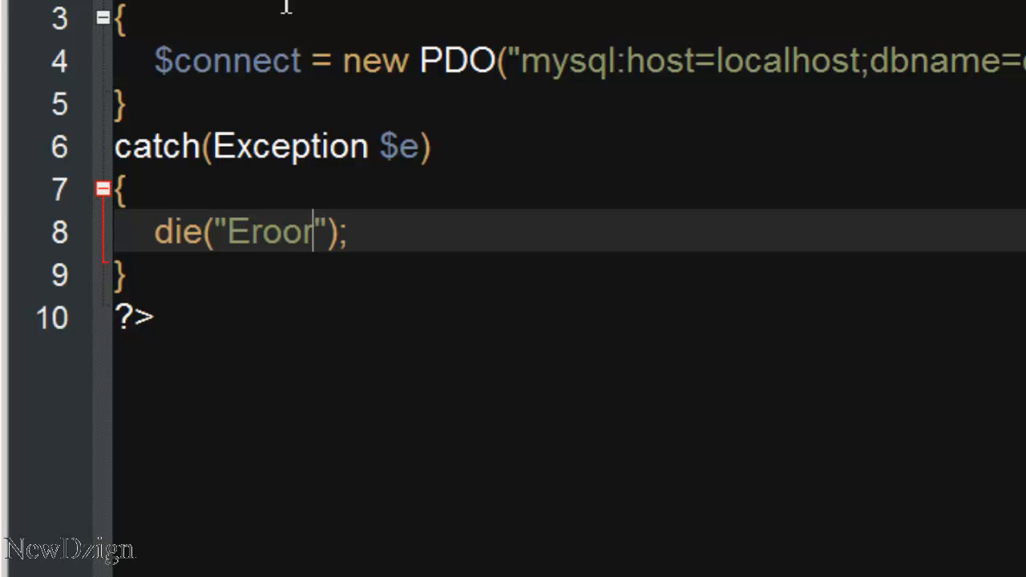
type("Error")
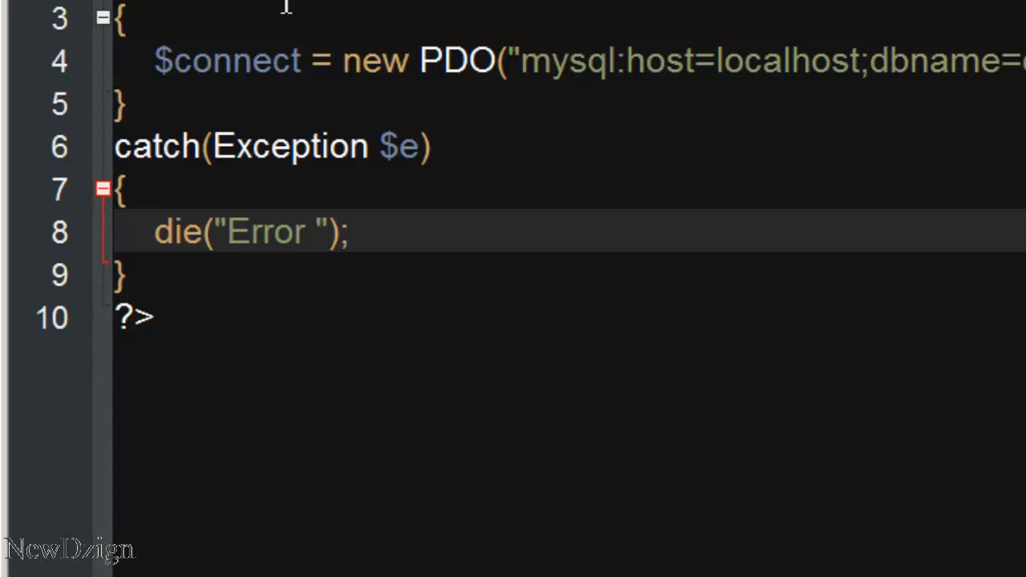
type(".$e->getMessage")
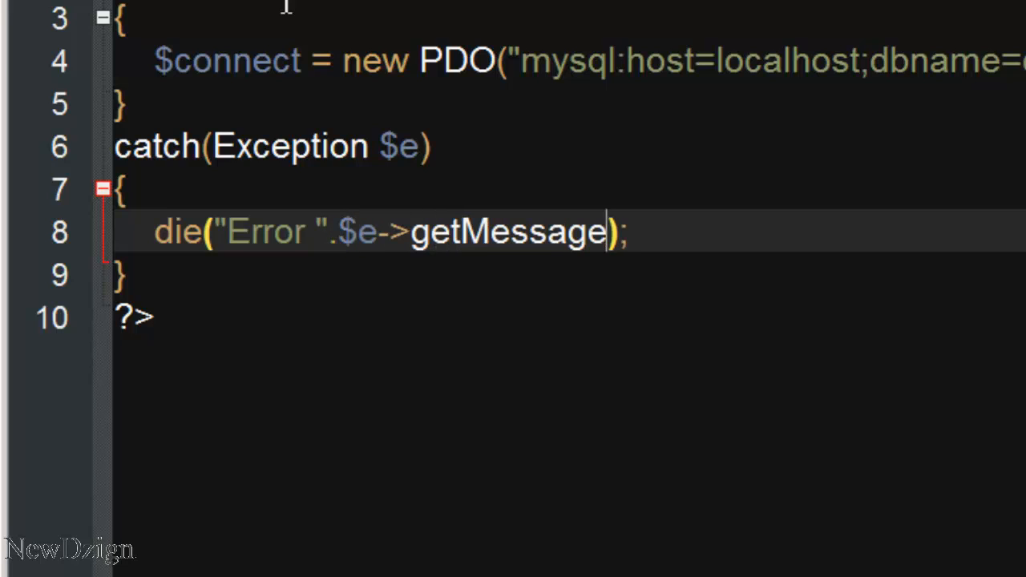
type("()")
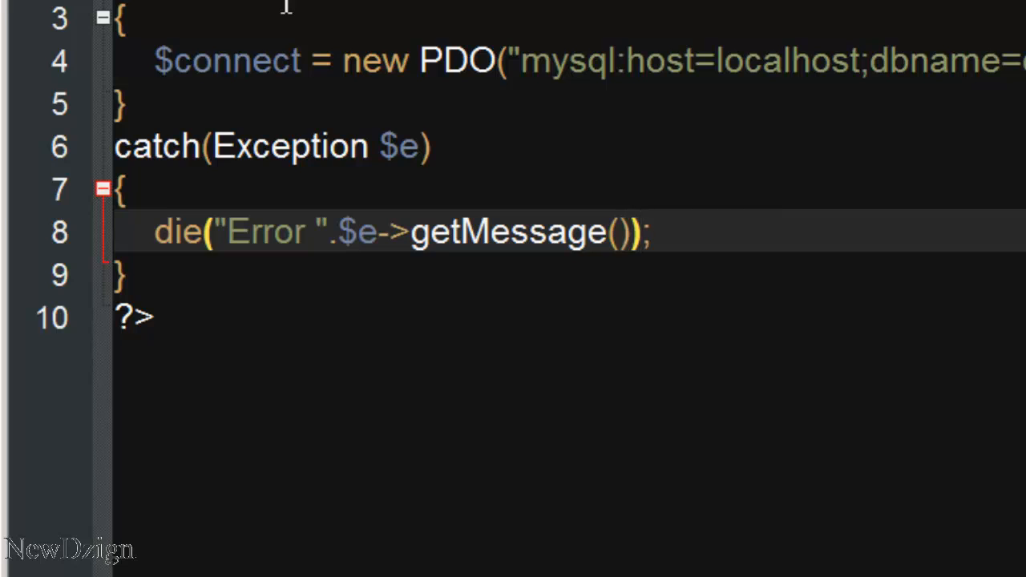
left_click(638, 231)
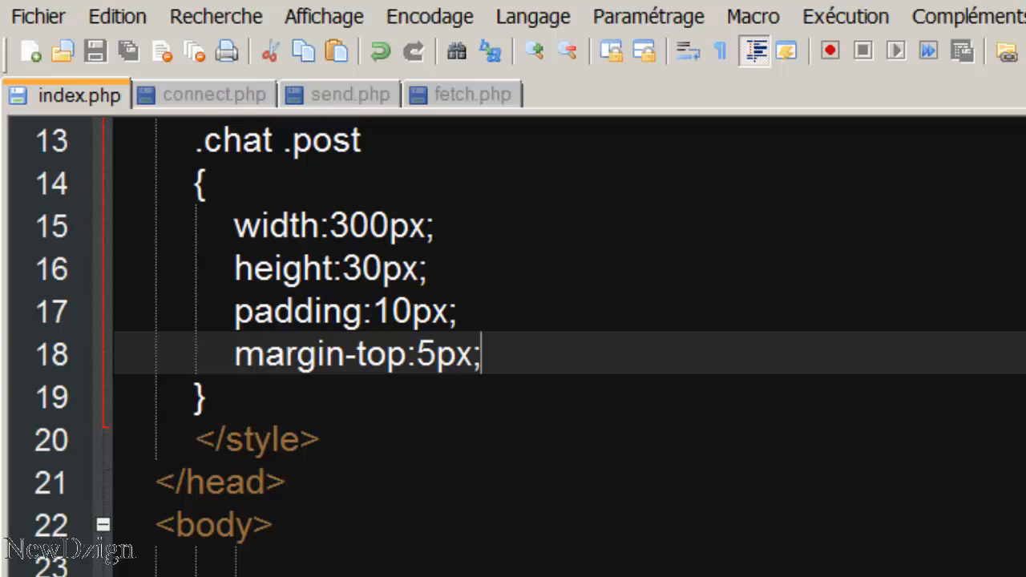
Load js/jquery.js via a script tag below the chat div and add an empty <script></script> block.
scroll("down", 3)
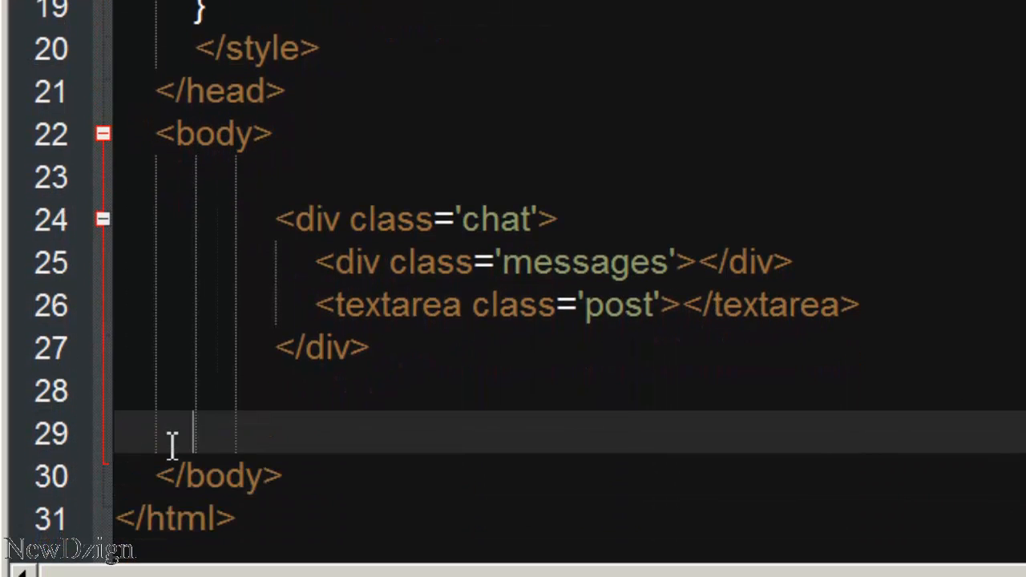
type("<scri")
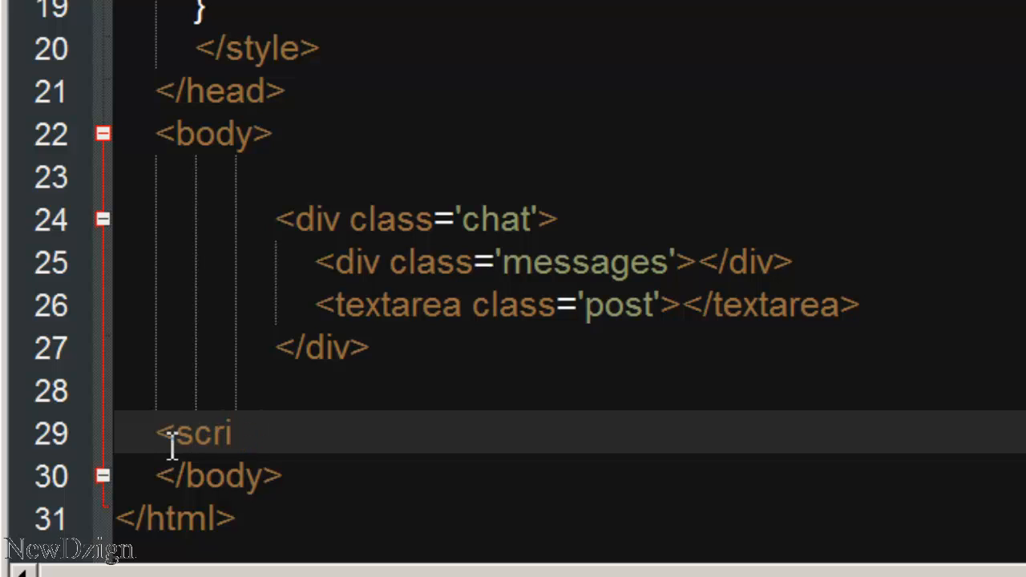
type("pt src='js'")
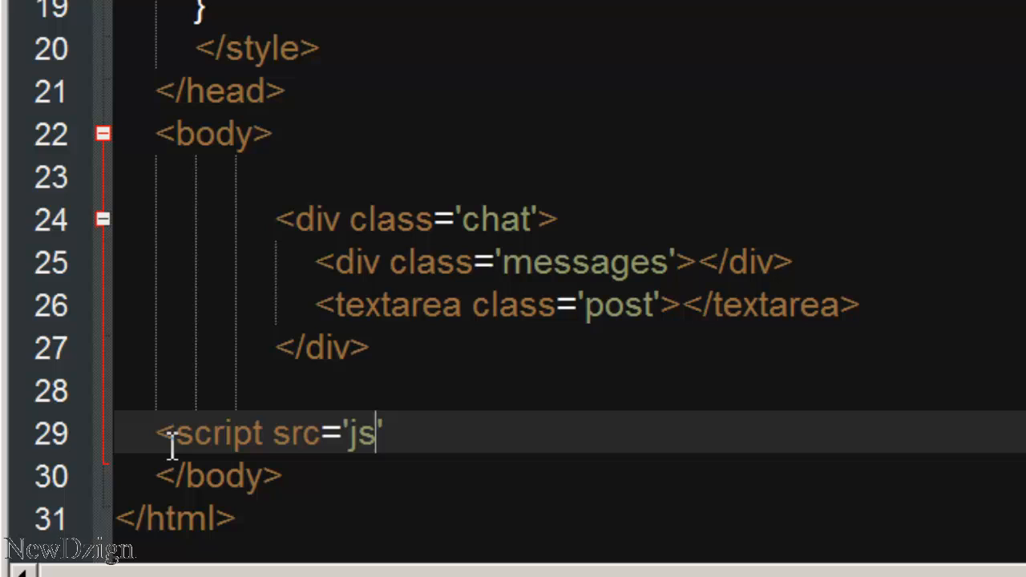
type("/jquey")
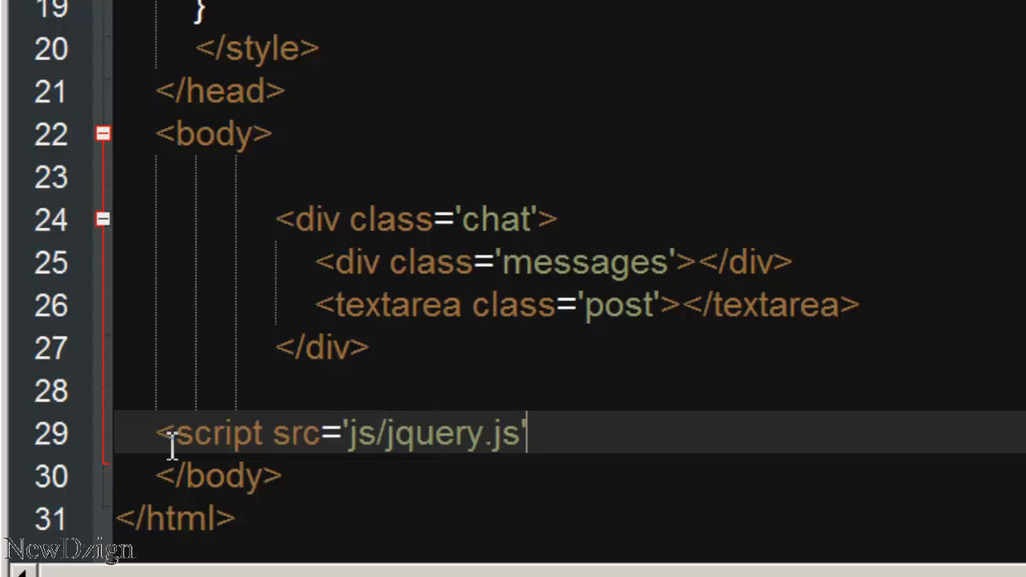
type("></script>")
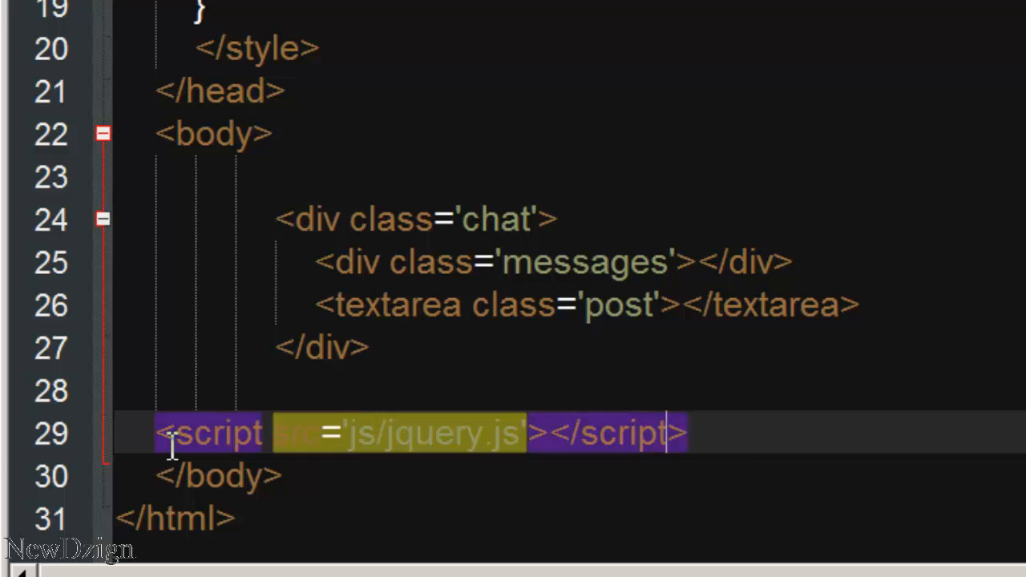
type("<script>")
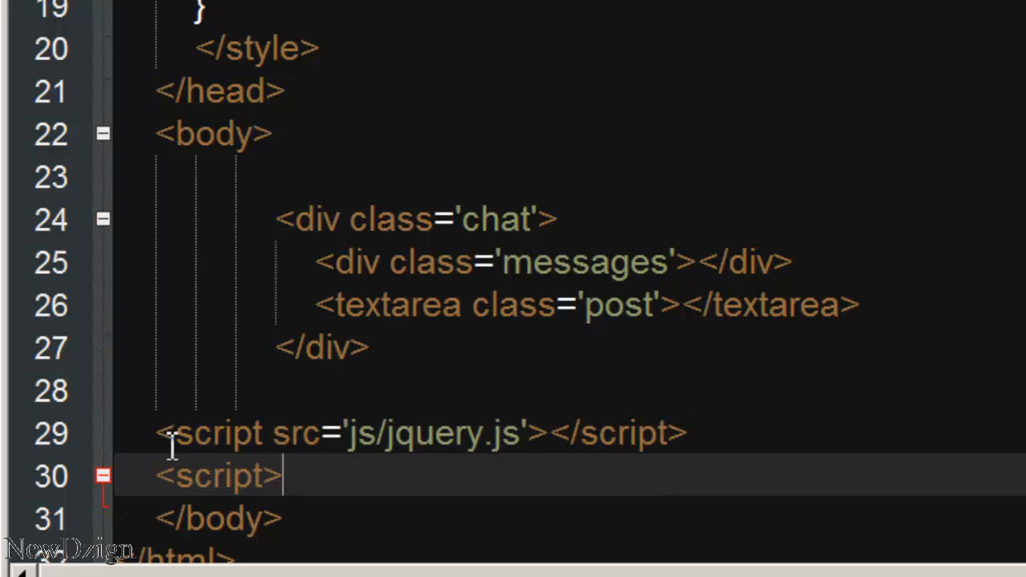
type("</script>")
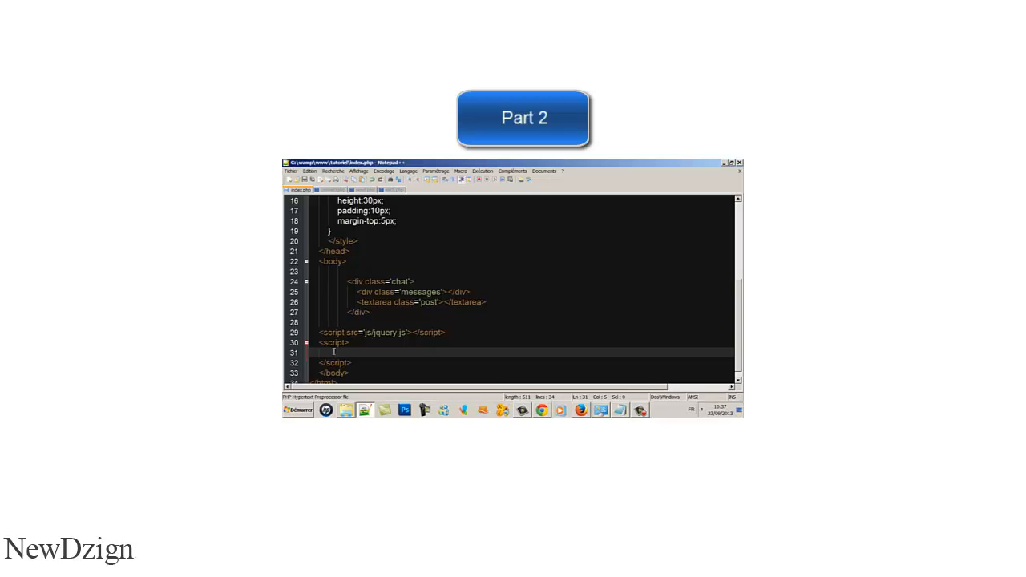
Begin the inline script with $(document).
type("$")
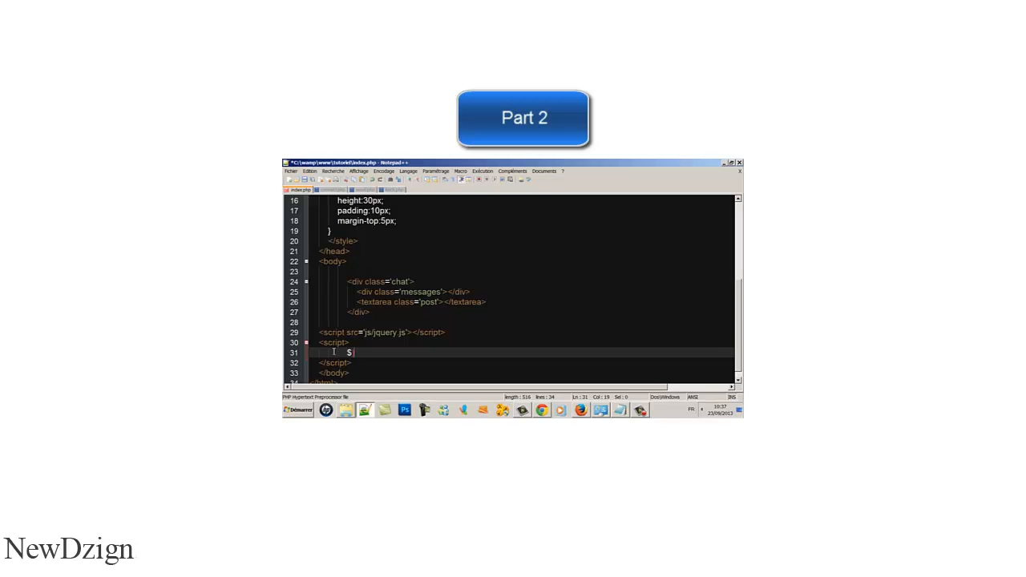
type("(document)")
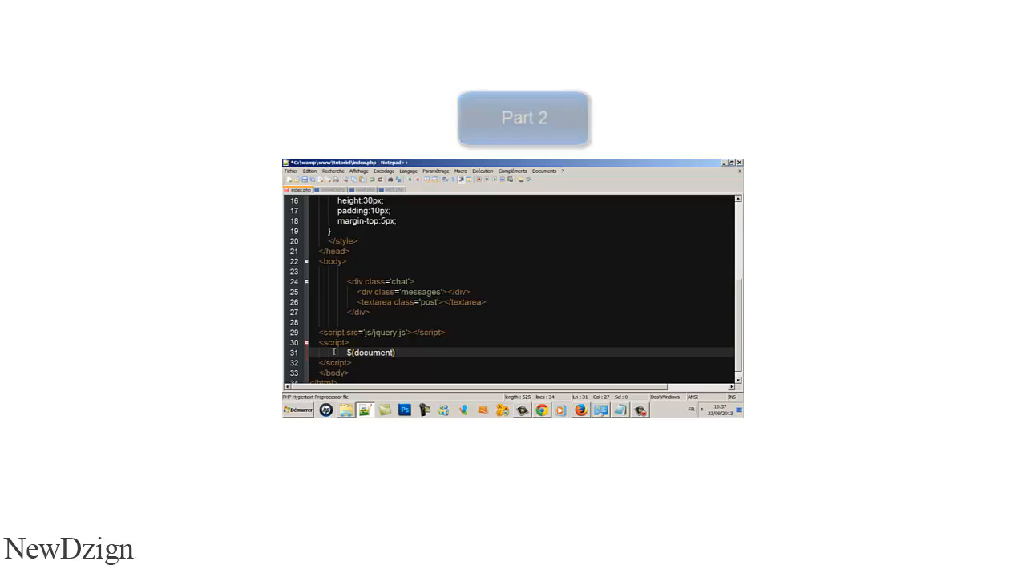